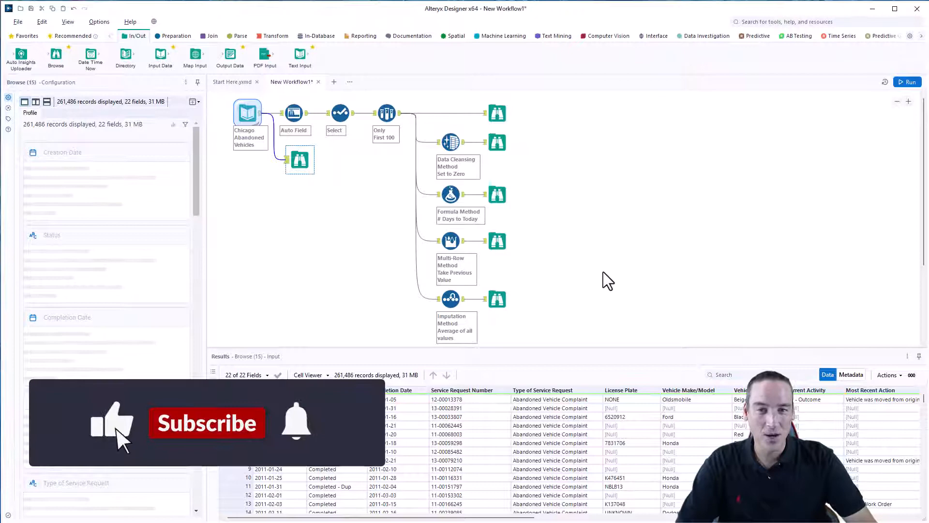
- Scroll the input records right to reveal the 'How Many Days Has the Vehicle Been Reported as Parked?' column
left_click(207, 422)
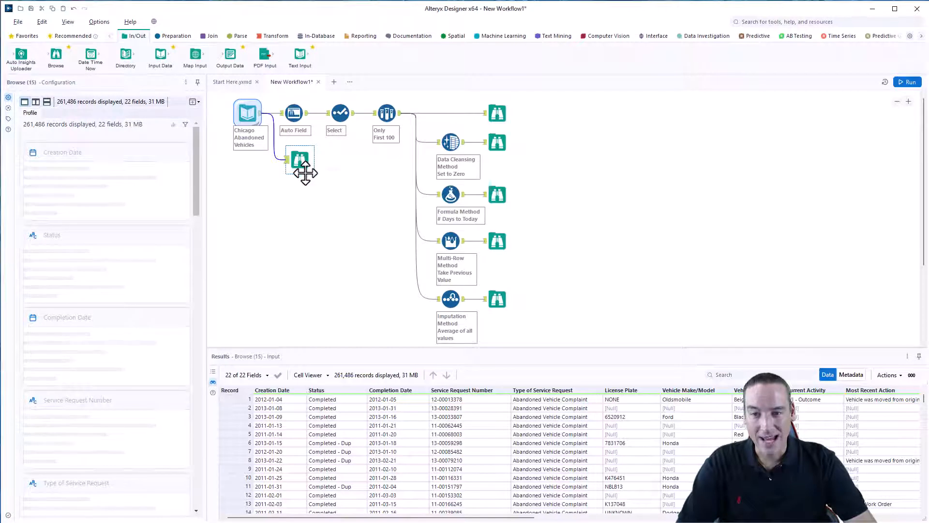
mouse_move(301, 160)
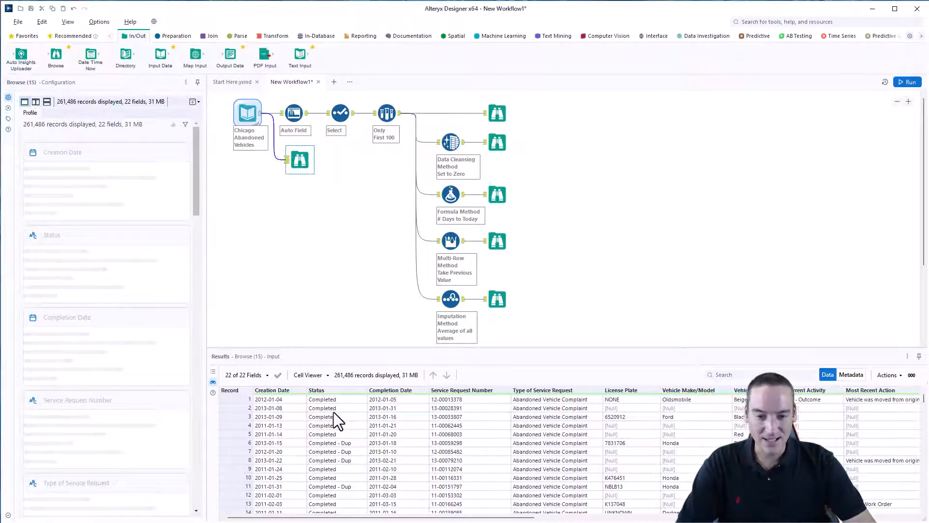
mouse_move(681, 427)
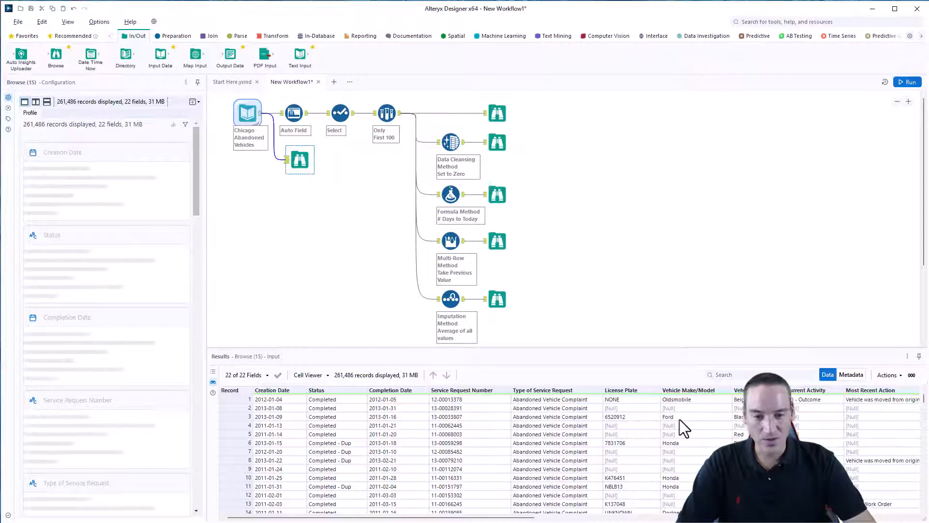
scroll("right", 3)
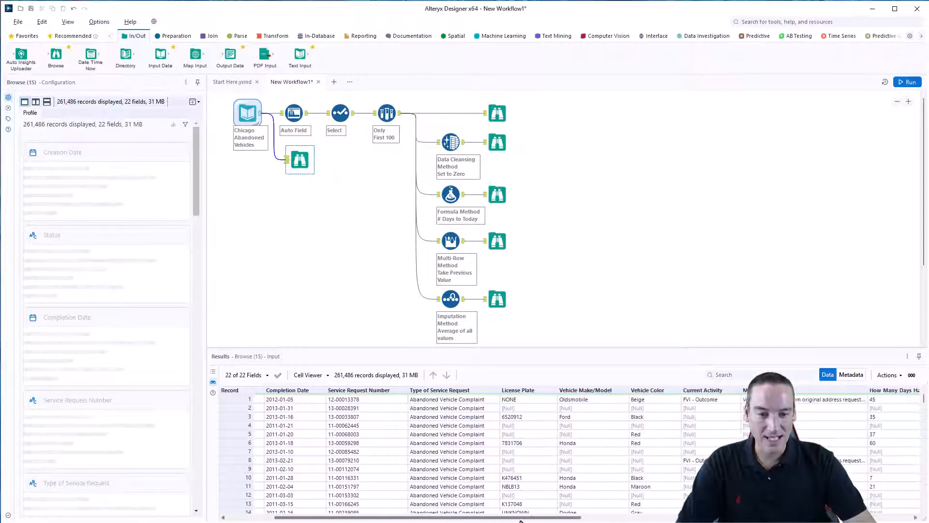
scroll("right", 3)
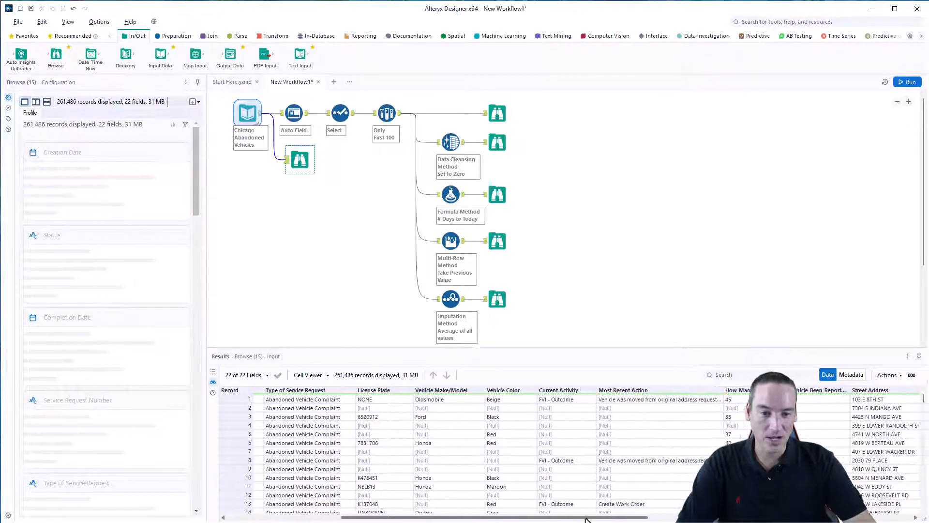
scroll("right", 3)
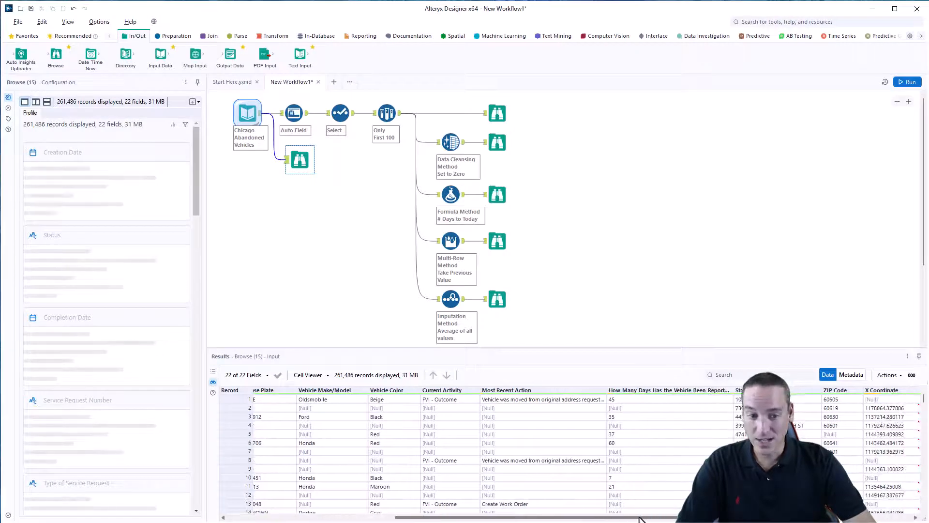
scroll("right", 3)
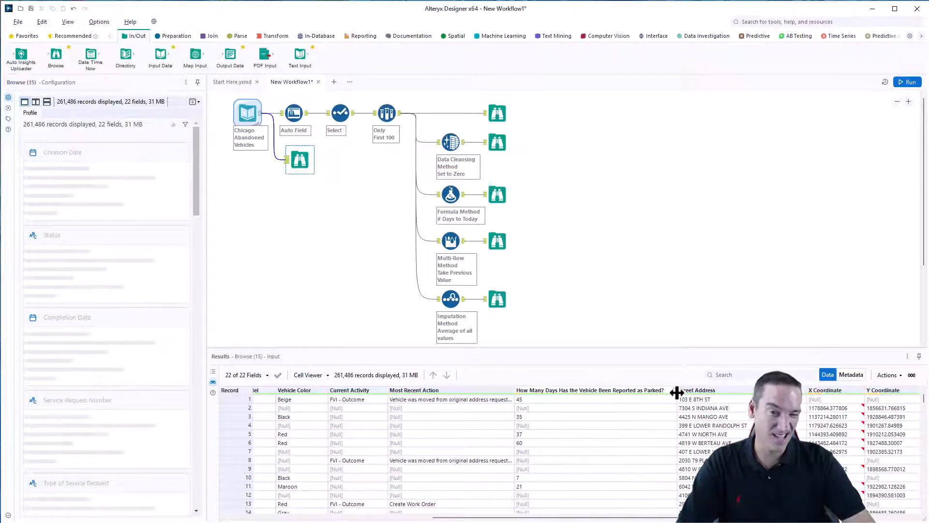
mouse_move(714, 429)
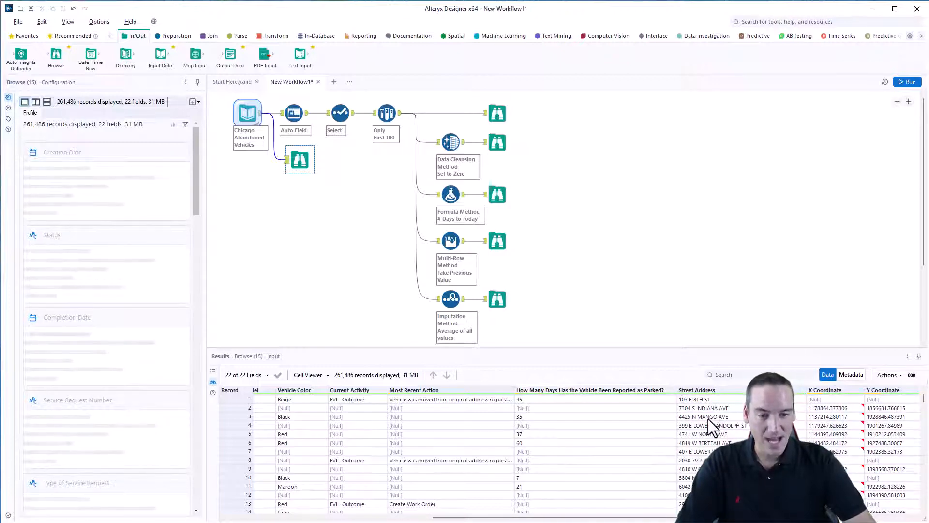
mouse_move(616, 266)
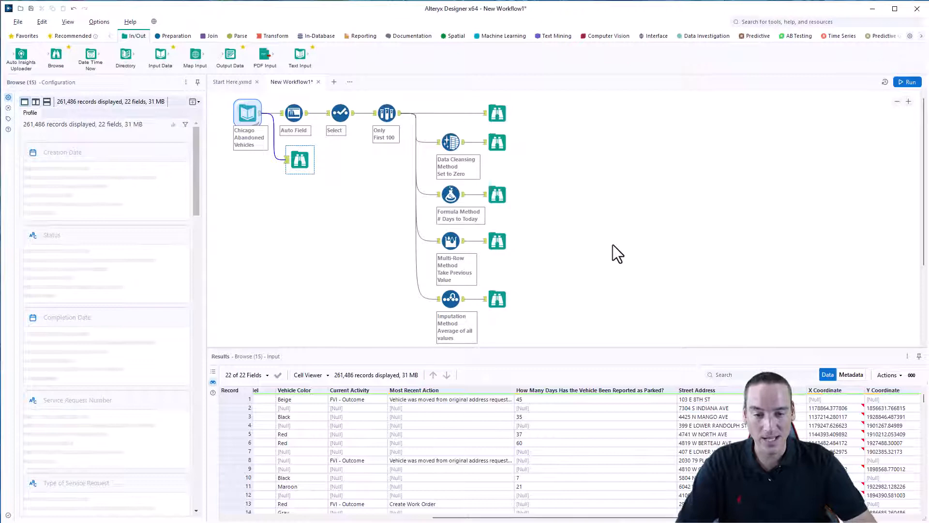
mouse_move(616, 262)
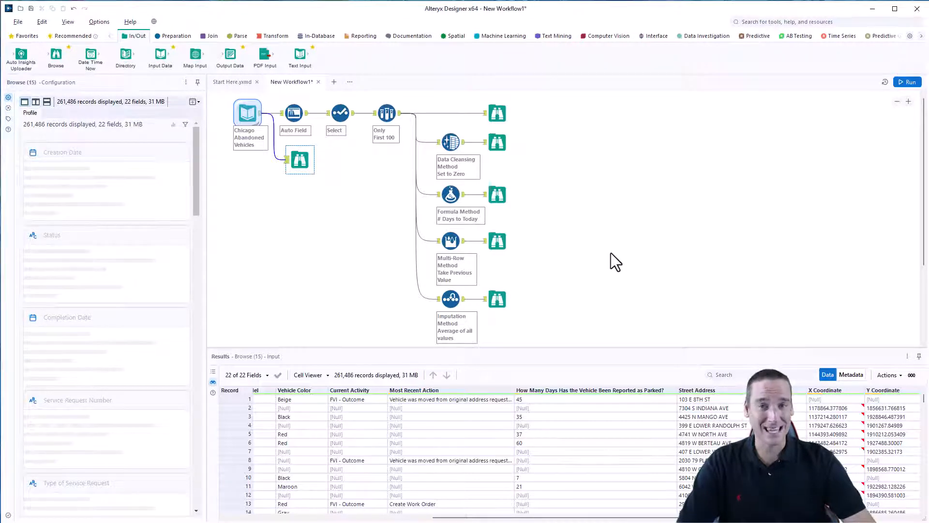
mouse_move(597, 256)
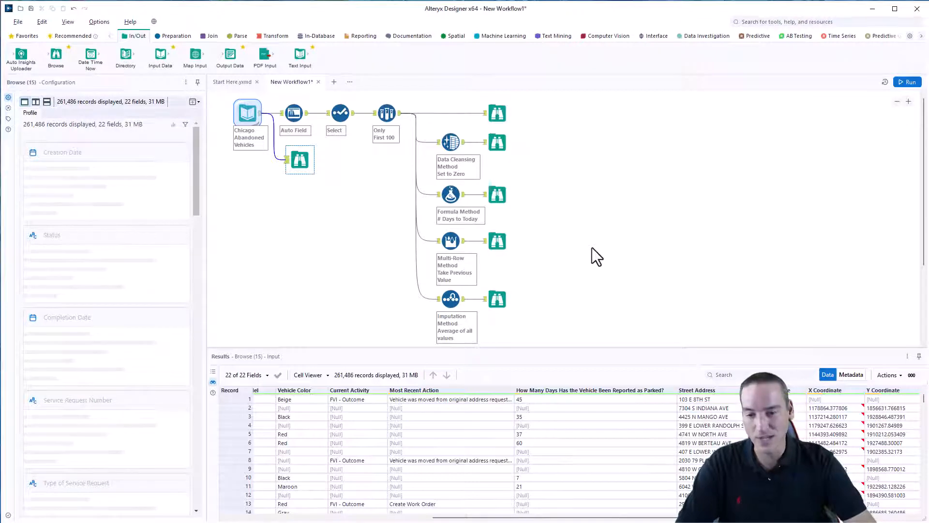
mouse_move(589, 407)
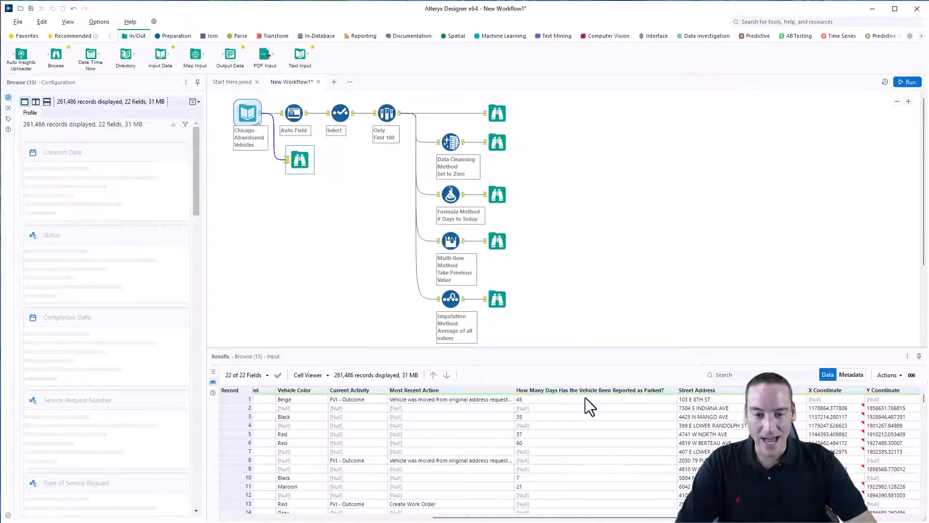
- Scroll down to records 35–46, where parked-day counts mix with [Null] entries
scroll("down", 3)
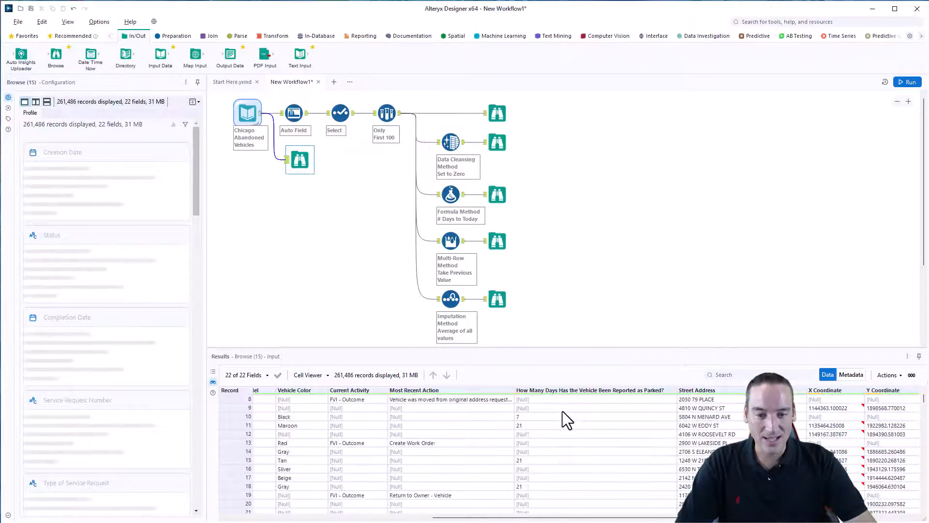
scroll("down", 3)
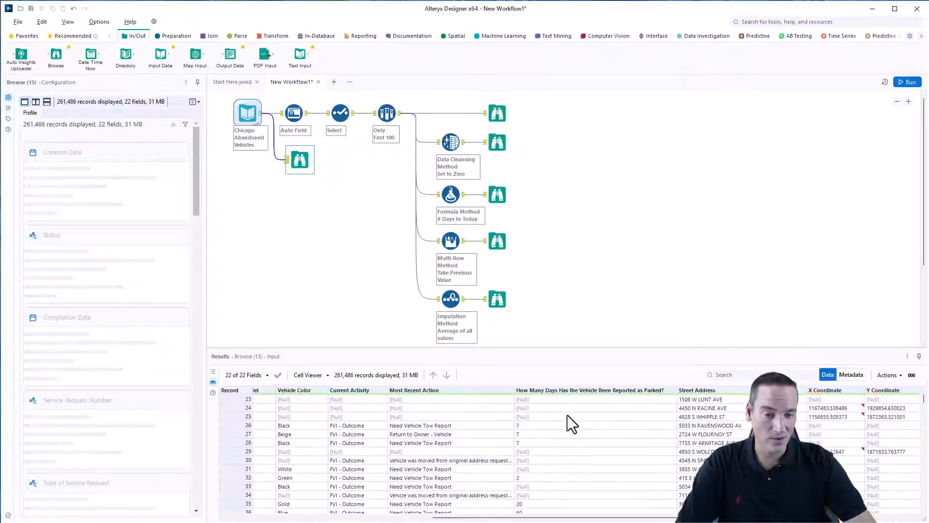
scroll("down", 3)
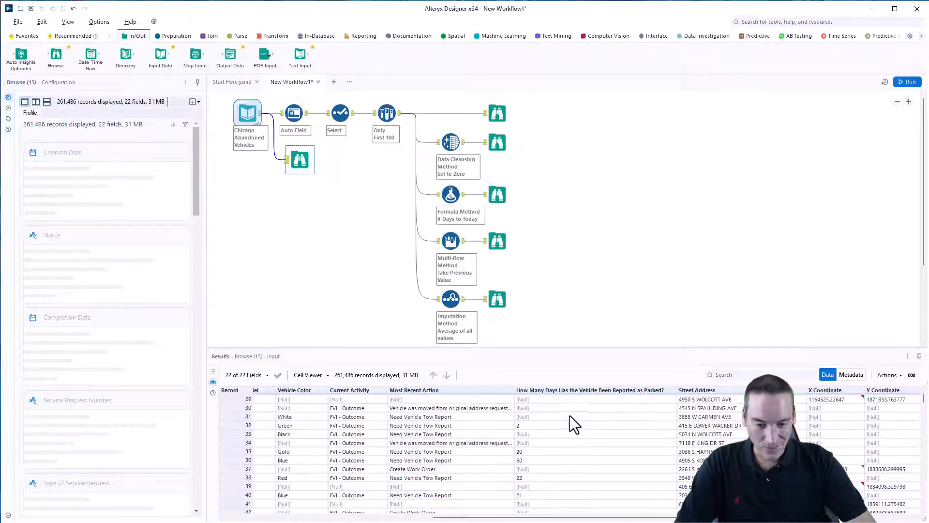
scroll("down", 3)
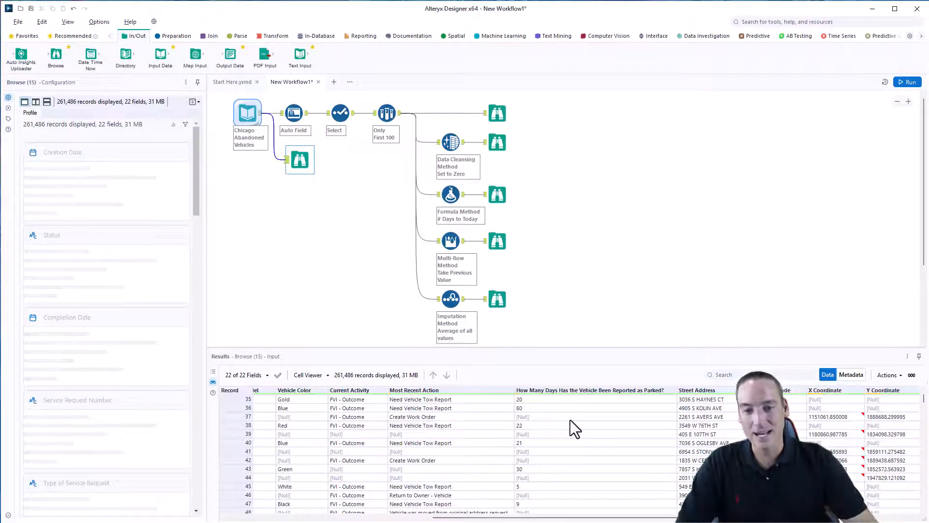
mouse_move(573, 416)
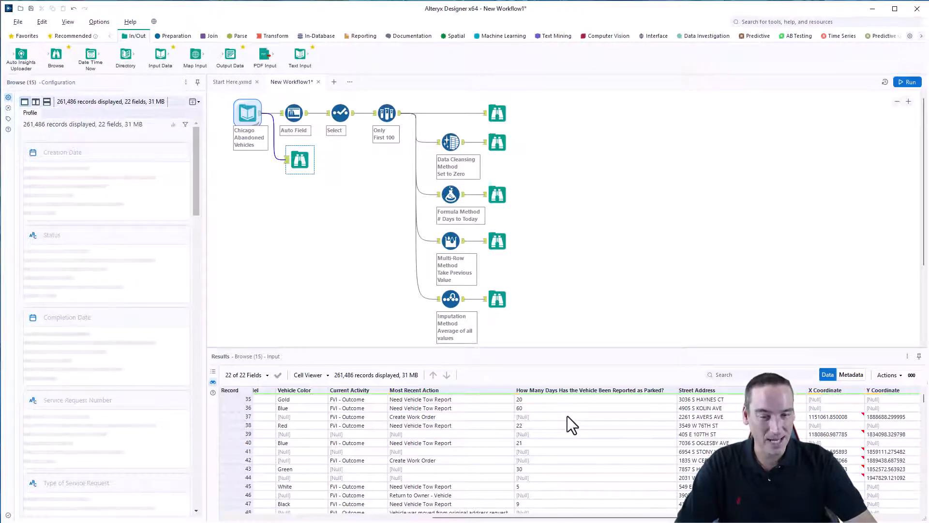
mouse_move(551, 431)
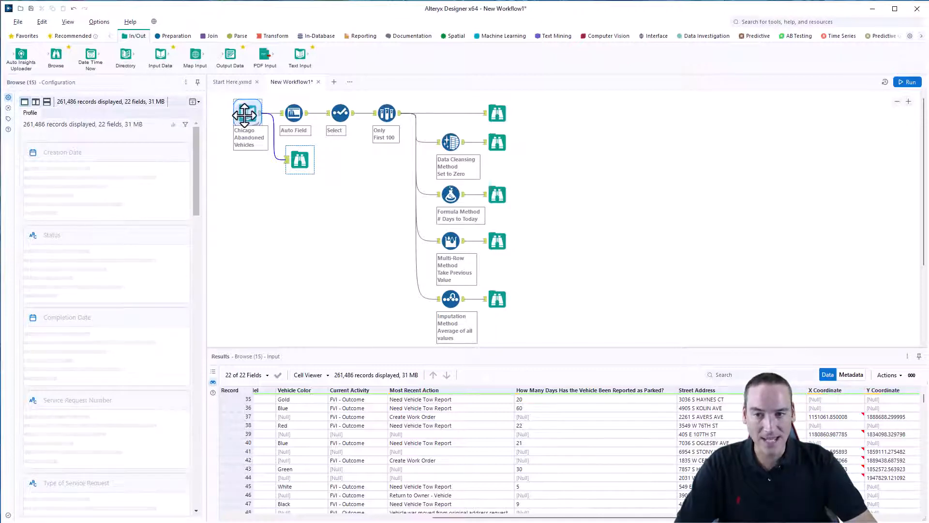
- Select the Input Data tool, then show the Auto Field settings listing its string fields
left_click(247, 113)
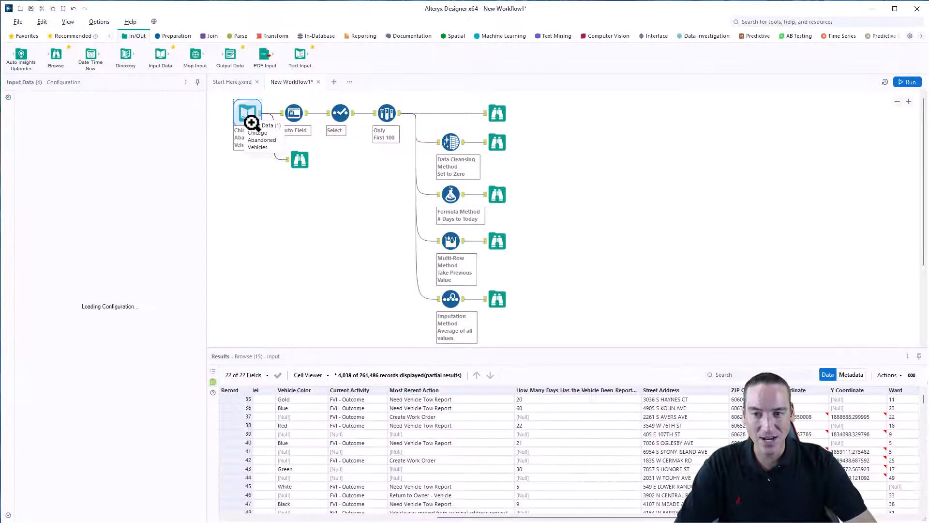
right_click(248, 112)
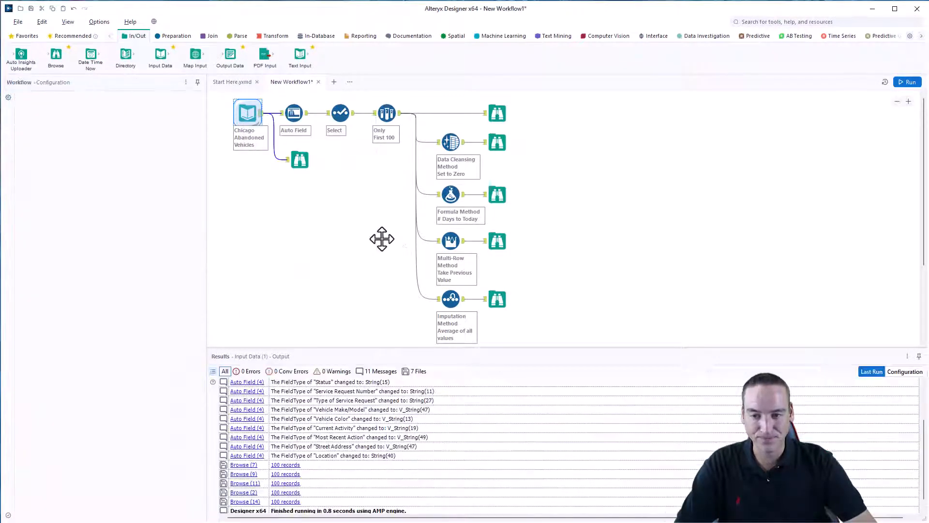
left_click(293, 113)
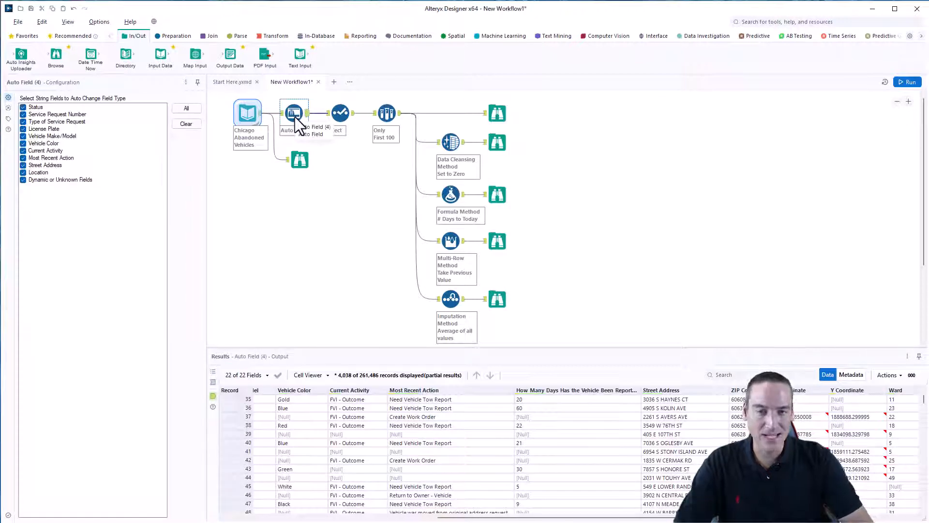
mouse_move(353, 180)
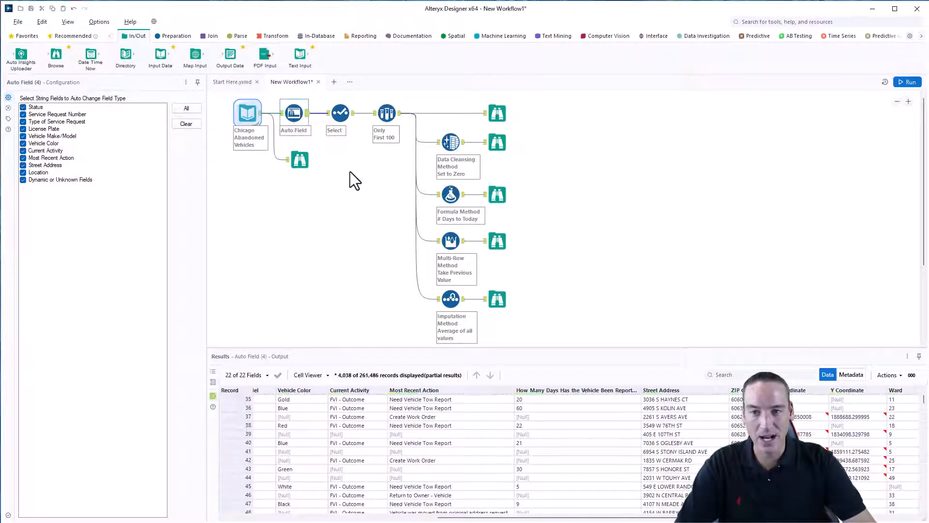
mouse_move(295, 113)
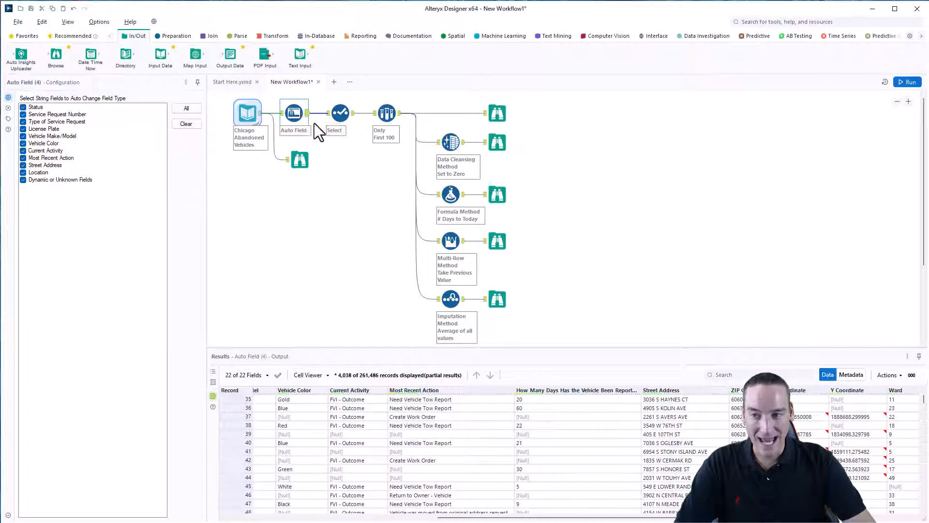
- Open the Select tool's list of 22 fields, showing parked days typed Double
left_click(340, 113)
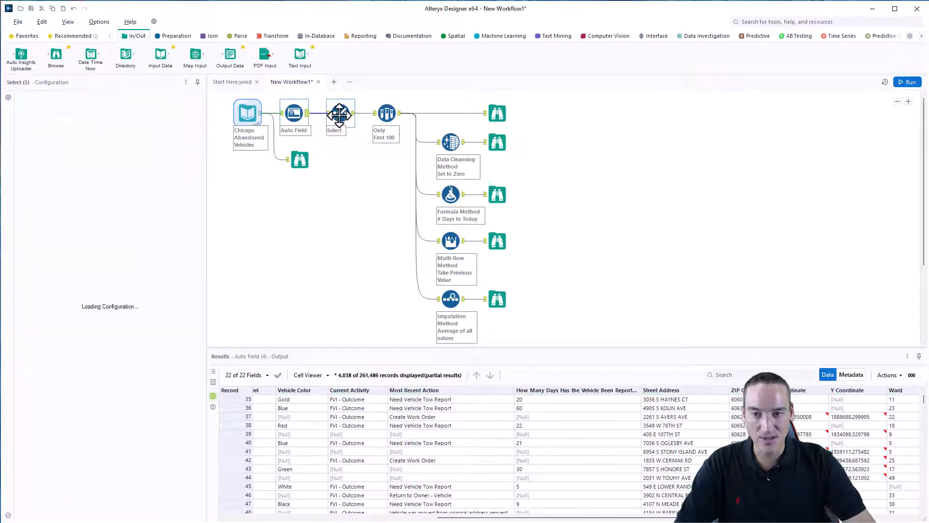
left_click(340, 113)
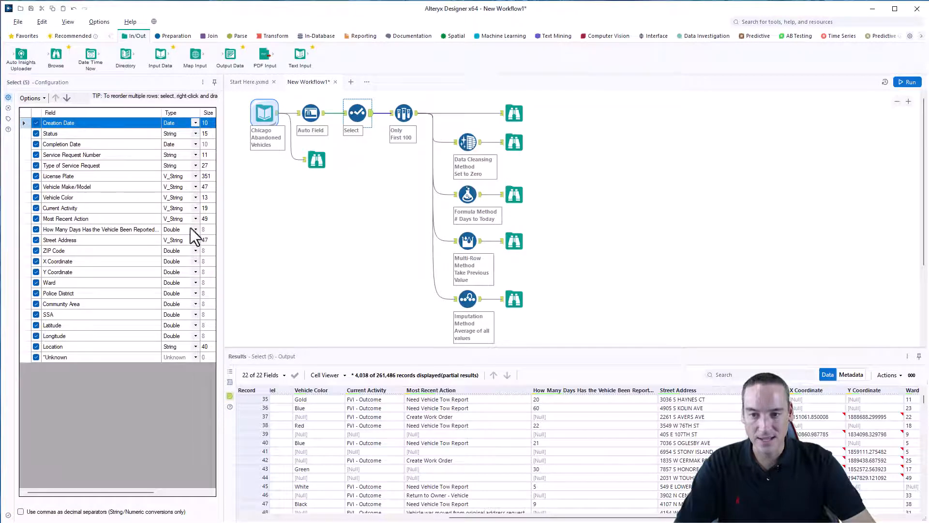
left_click(402, 112)
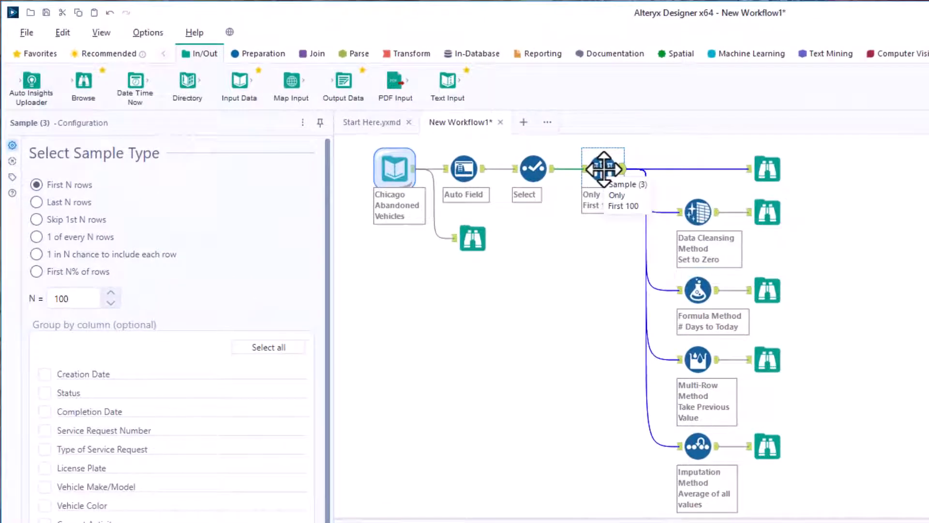
mouse_move(824, 230)
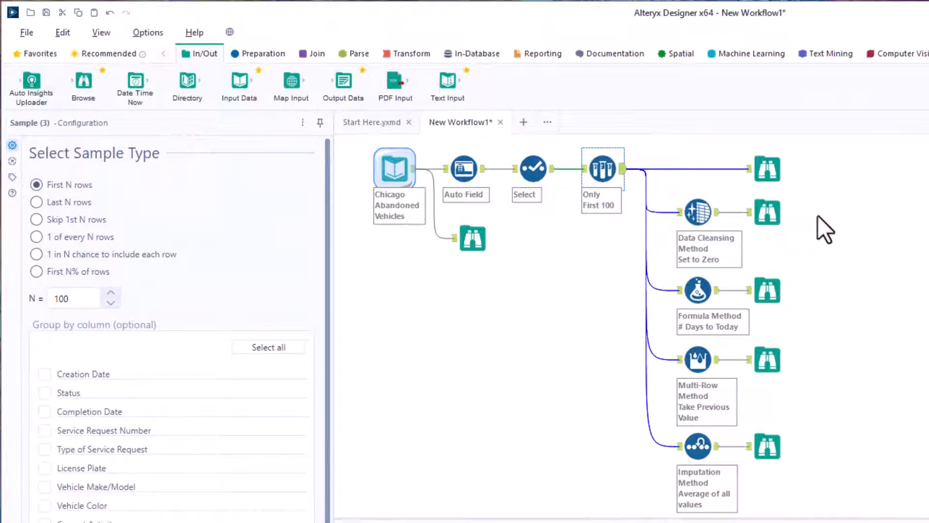
left_click(262, 54)
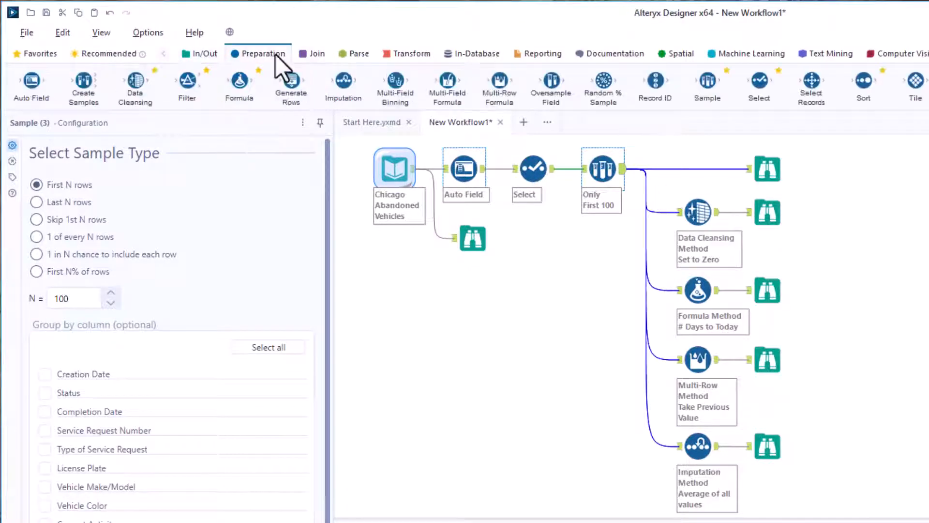
mouse_move(707, 87)
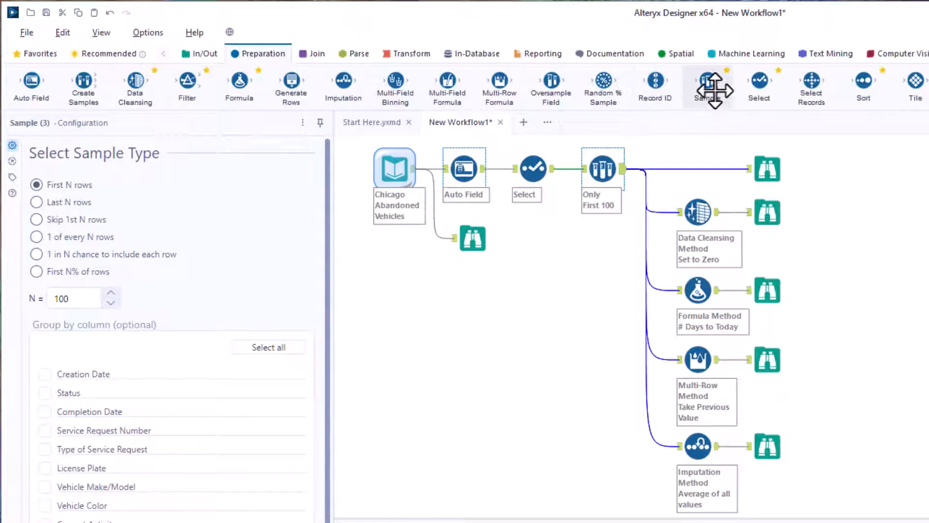
mouse_move(906, 314)
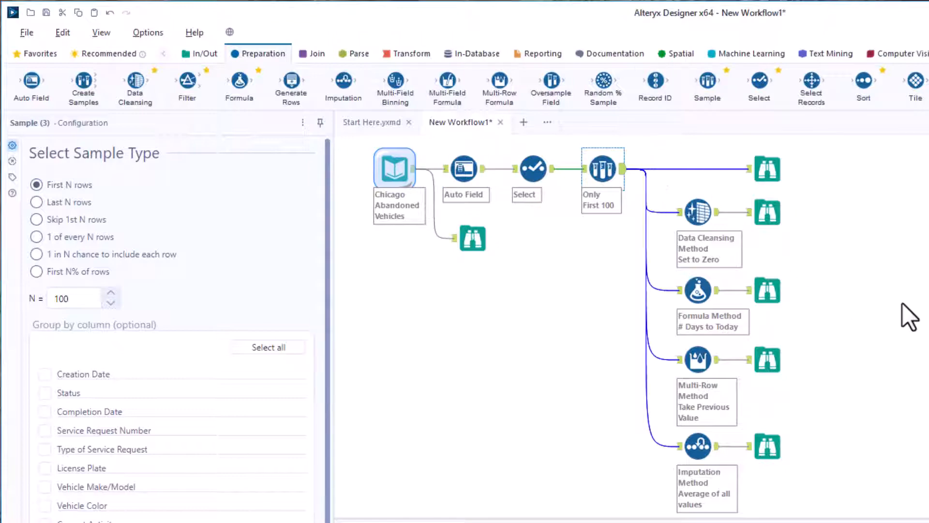
left_click(11, 12)
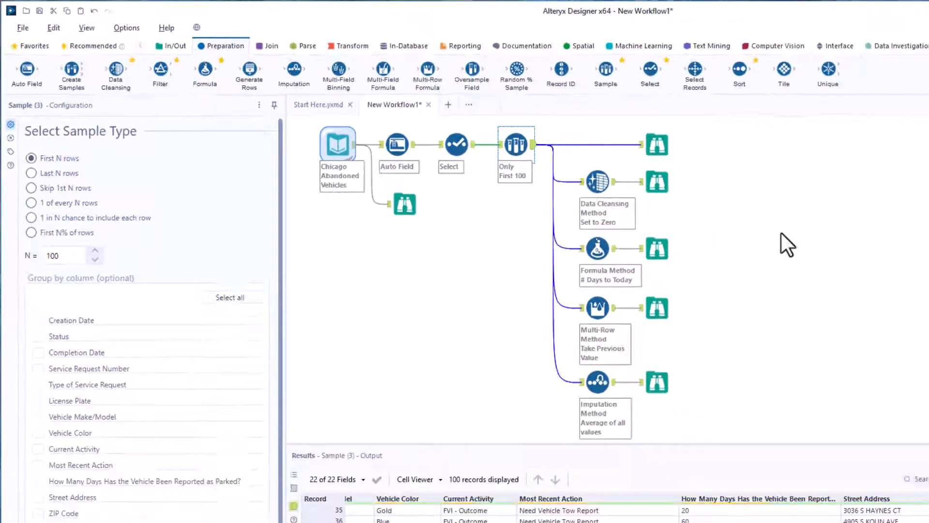
left_click(908, 81)
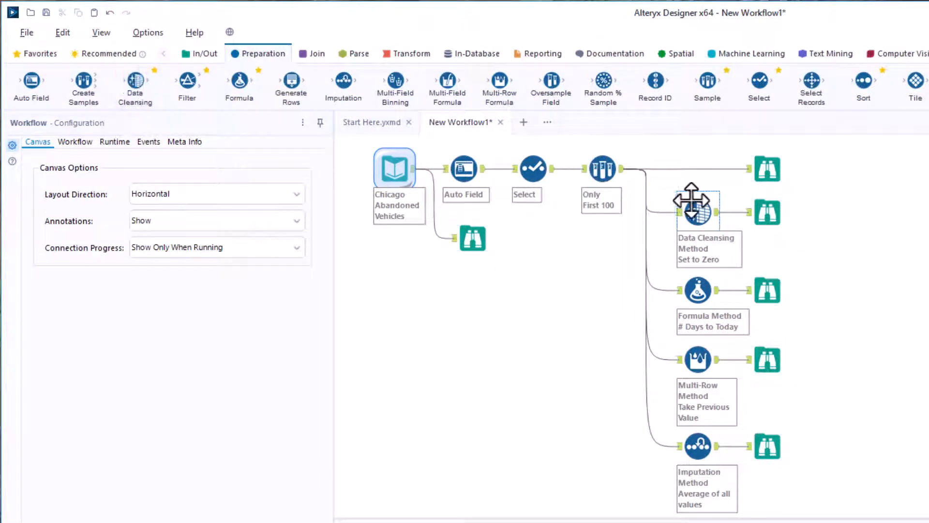
- Open the 'Set to Zero' Data Cleansing tool and highlight the checked parked-days field replaced with 0
left_click(697, 209)
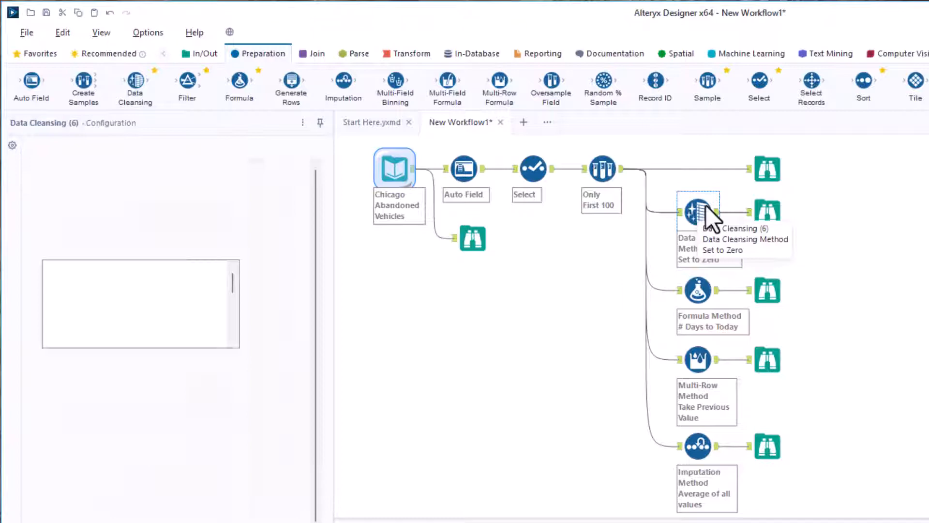
left_click(698, 212)
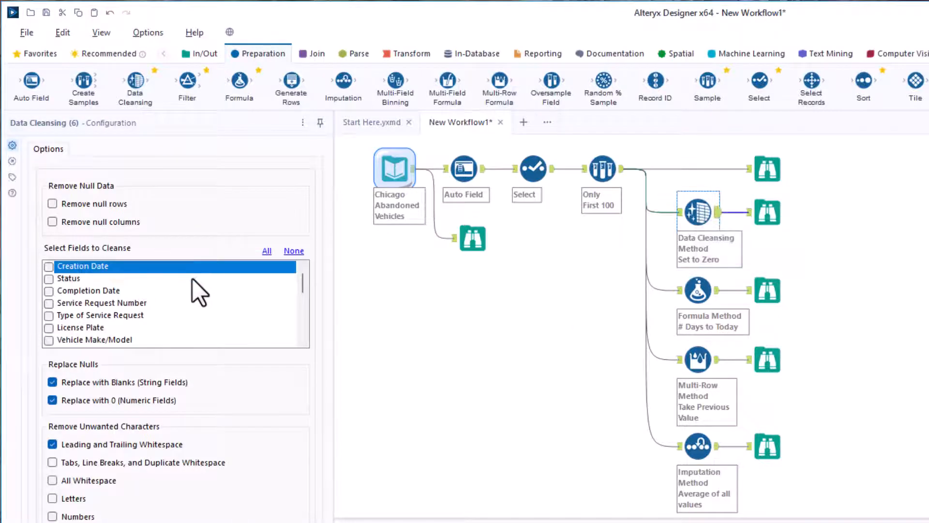
scroll("down", 3)
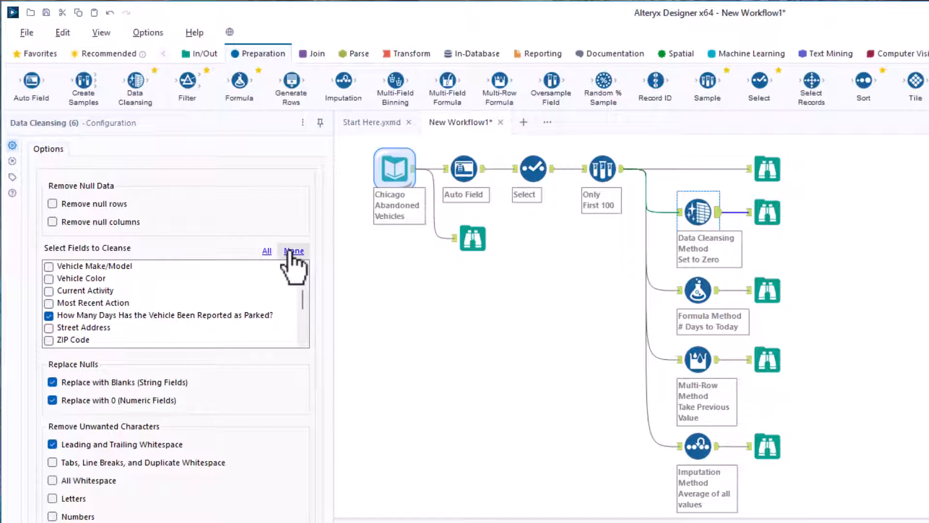
left_click(292, 251)
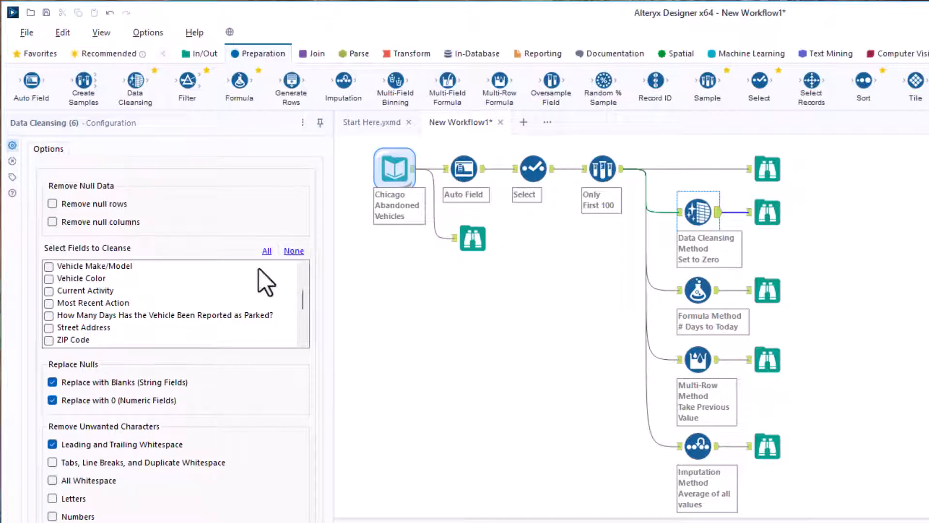
left_click(49, 315)
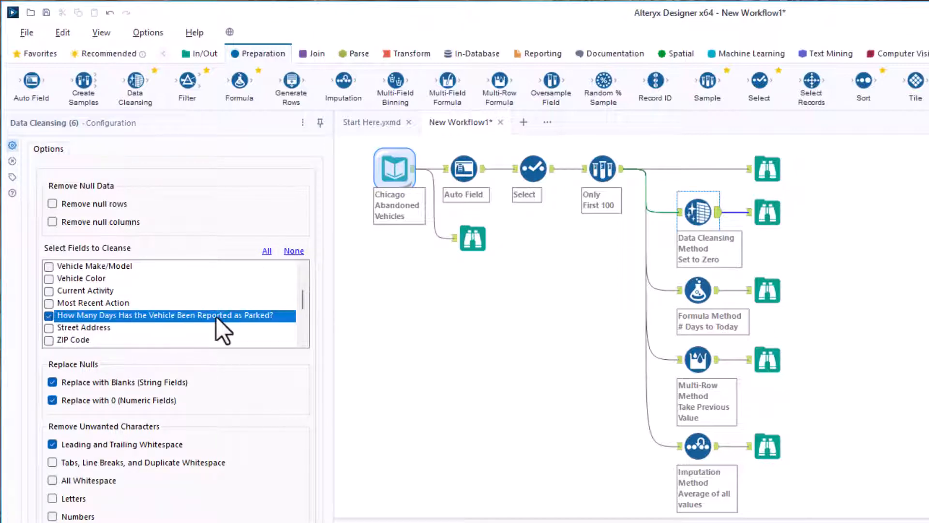
mouse_move(121, 397)
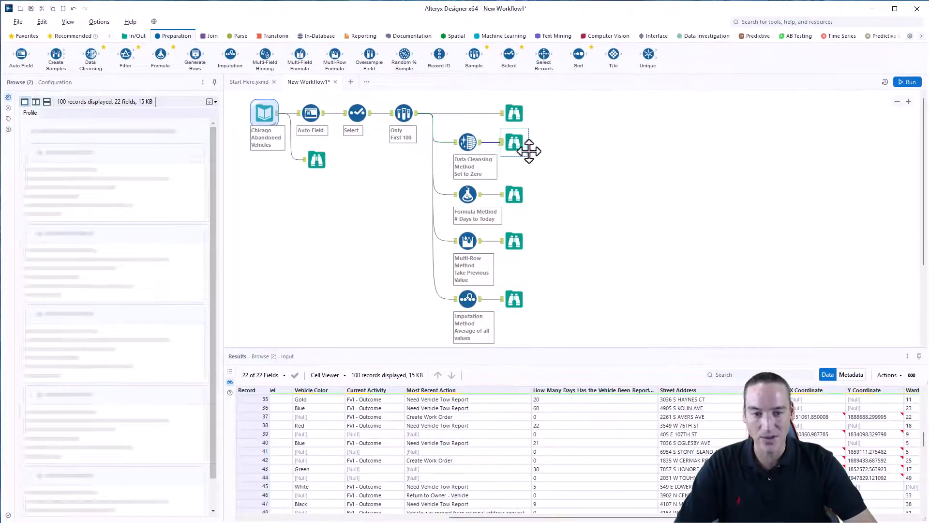
left_click(515, 143)
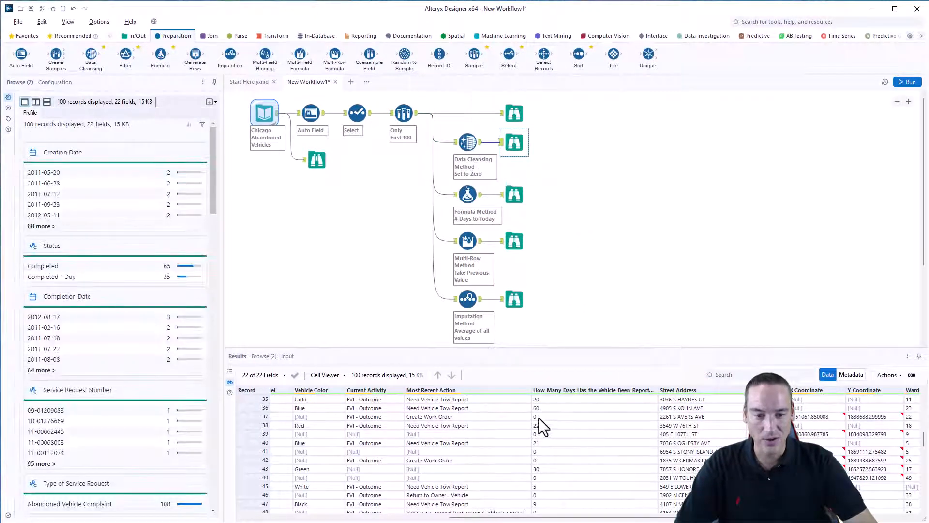
left_click(514, 113)
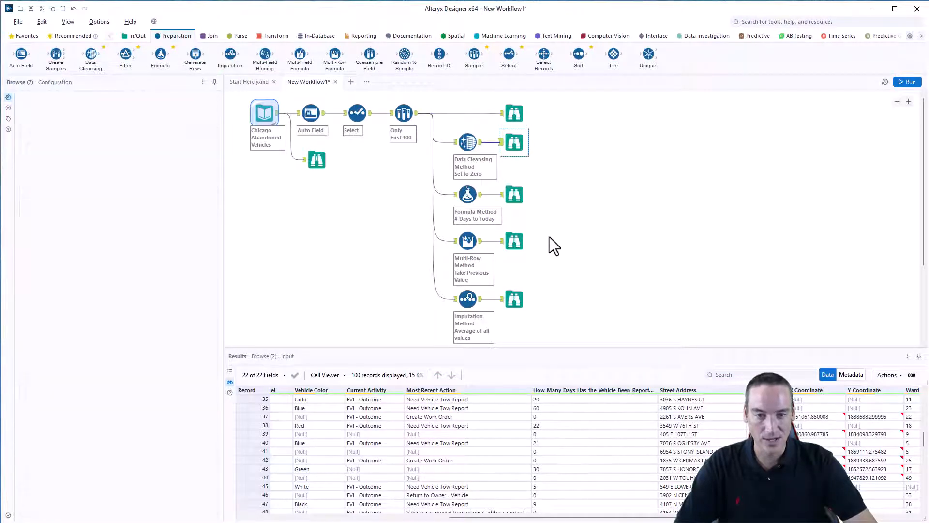
left_click(907, 82)
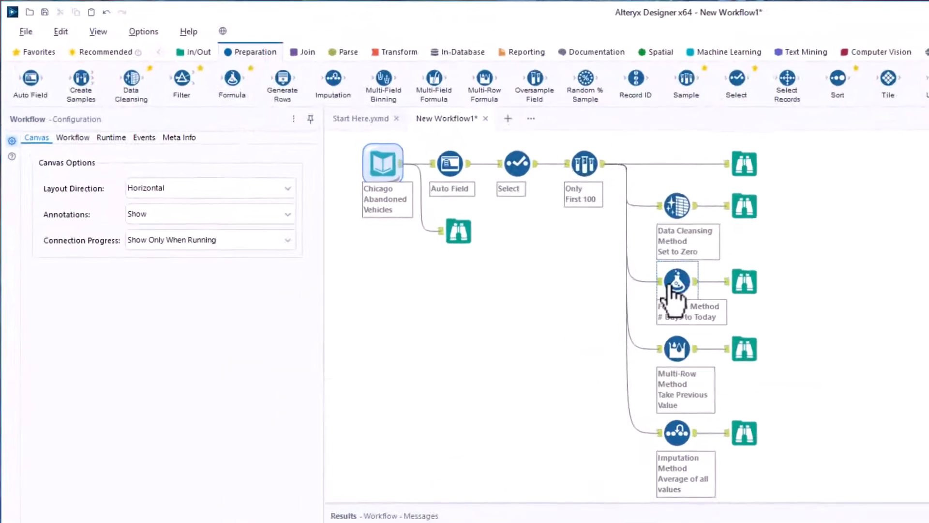
- Show the Formula tool's IF IsNull ... DateTimeDiff(DateTimeToday(), [Completion Date], 'days') expression
left_click(677, 283)
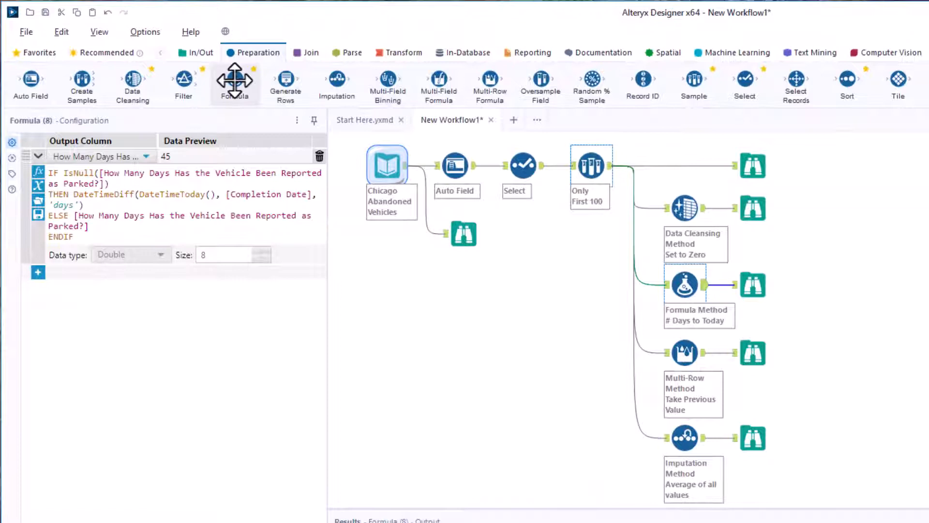
mouse_move(325, 306)
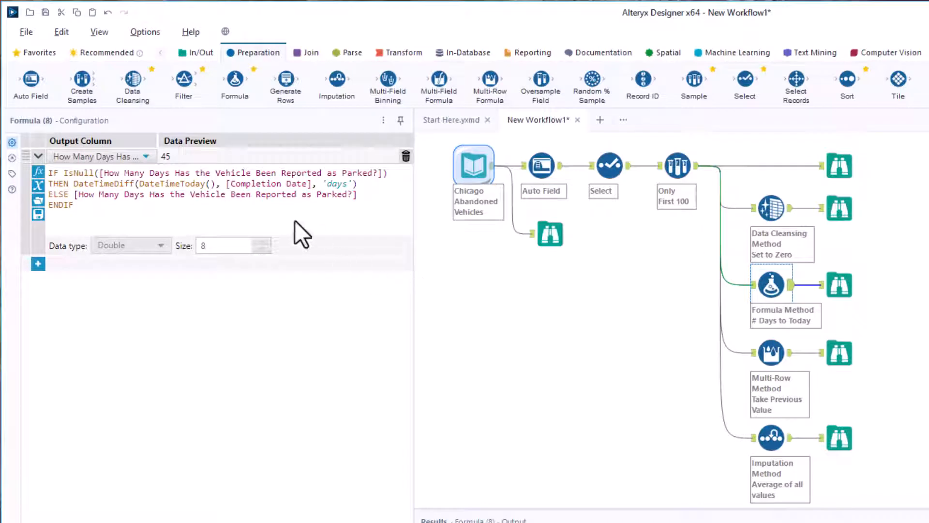
mouse_move(56, 177)
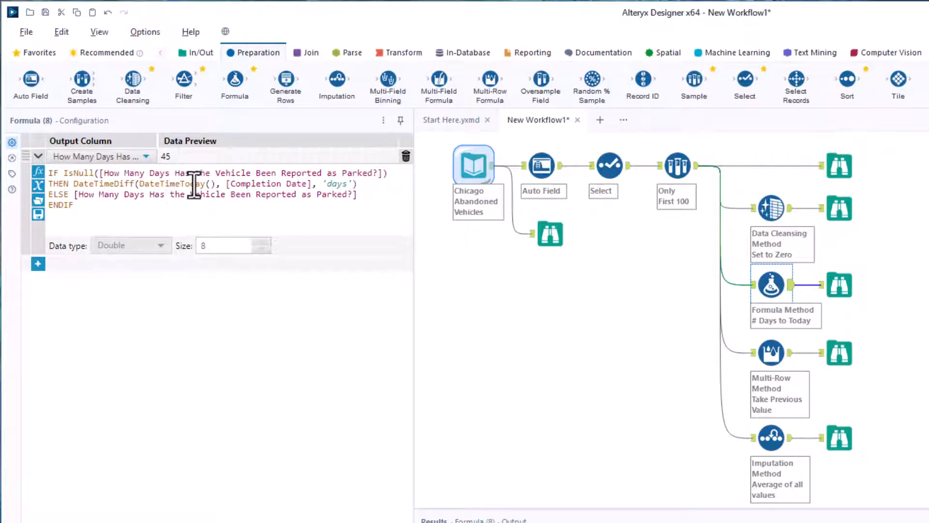
mouse_move(245, 189)
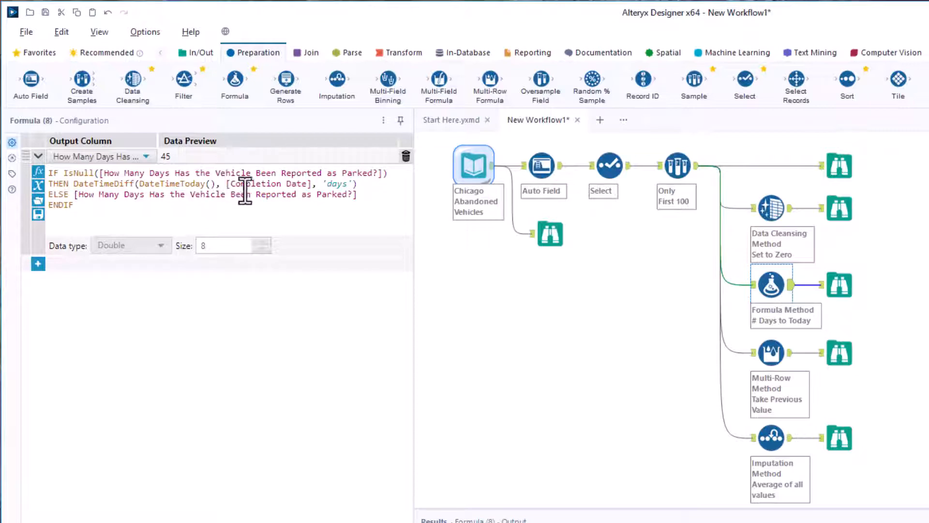
mouse_move(247, 194)
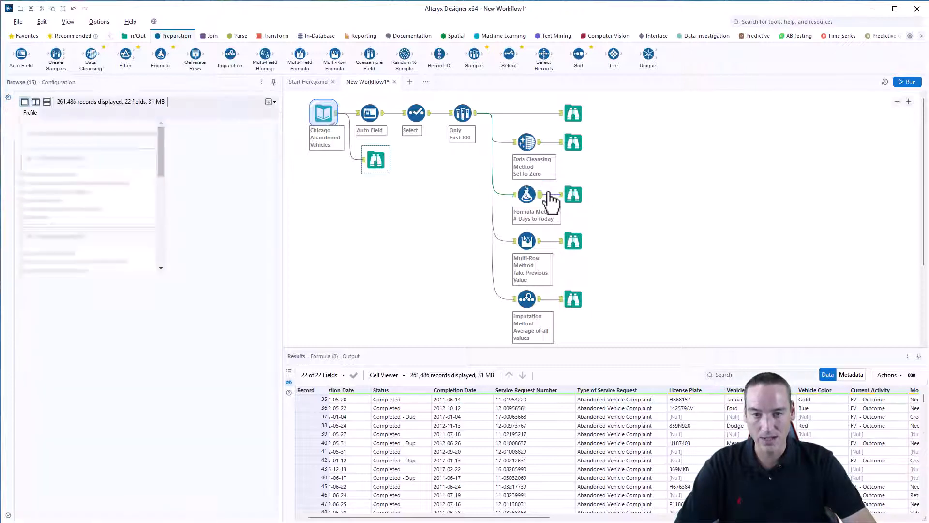
- Compare the Formula branch's output, with filled values like 2043, against the first 100 input records
left_click(572, 194)
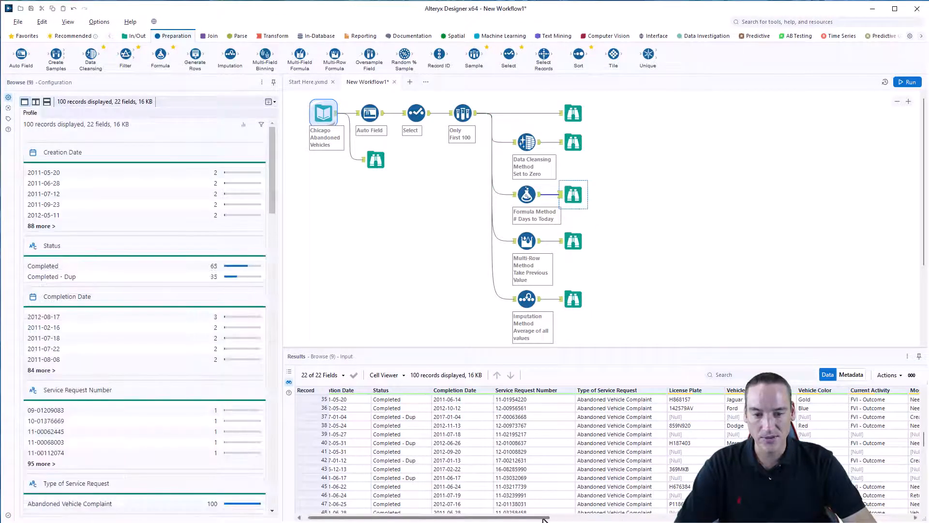
scroll("right", 3)
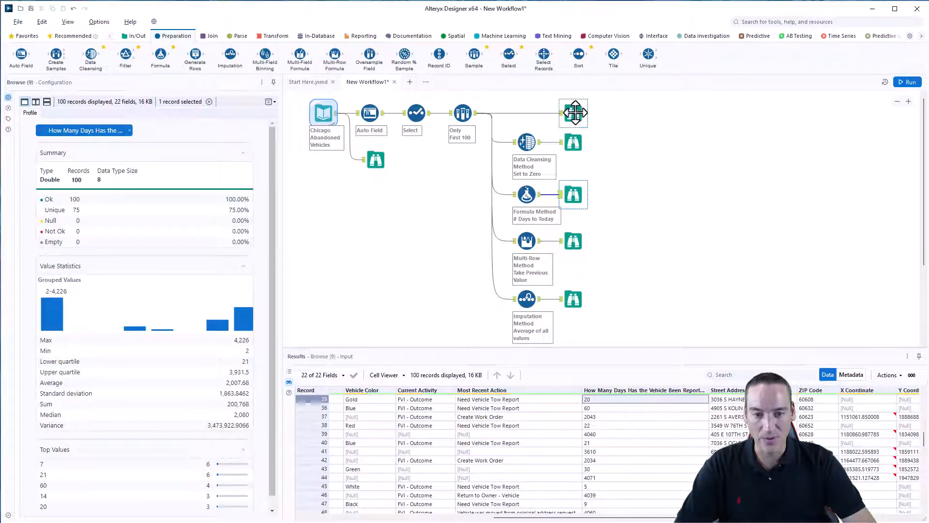
left_click(572, 113)
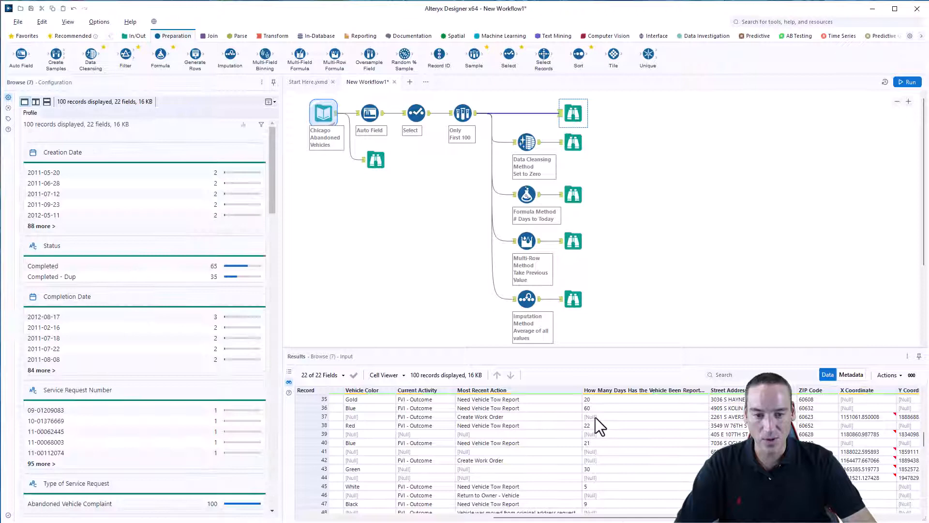
left_click(573, 194)
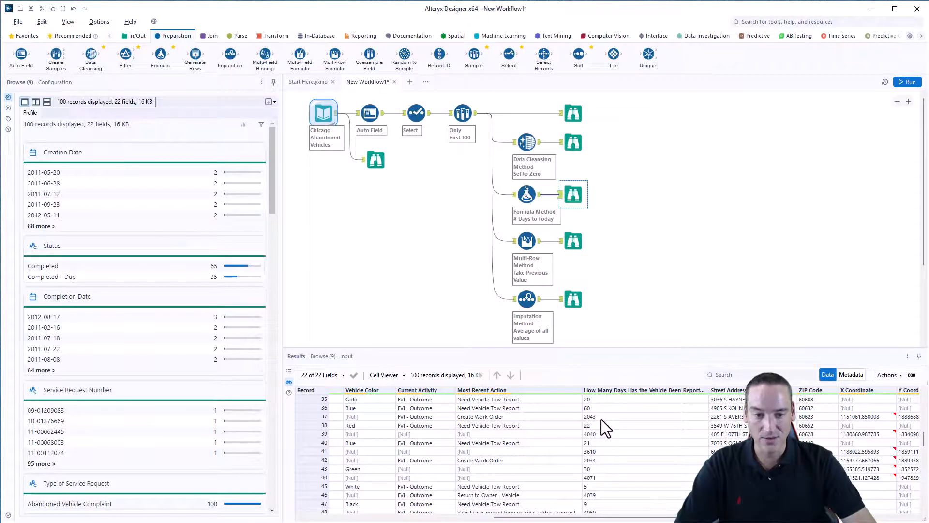
left_click(589, 417)
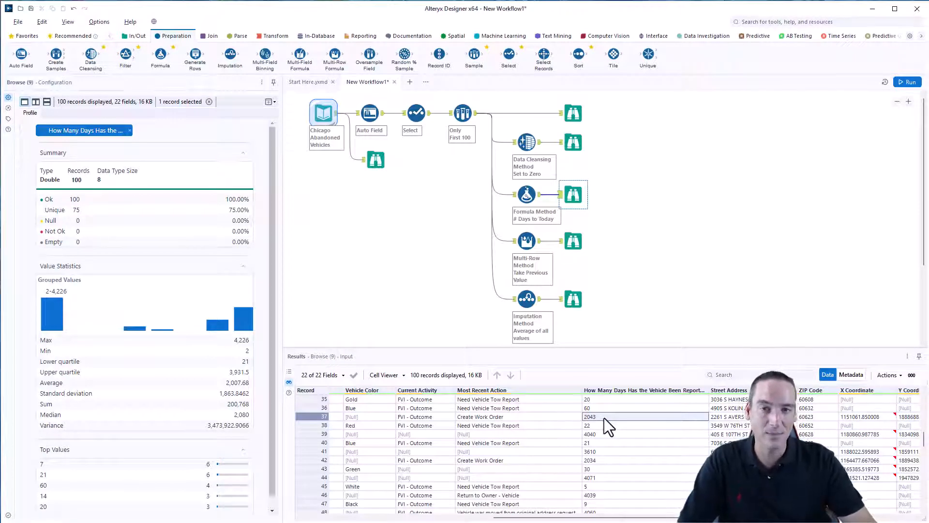
mouse_move(625, 421)
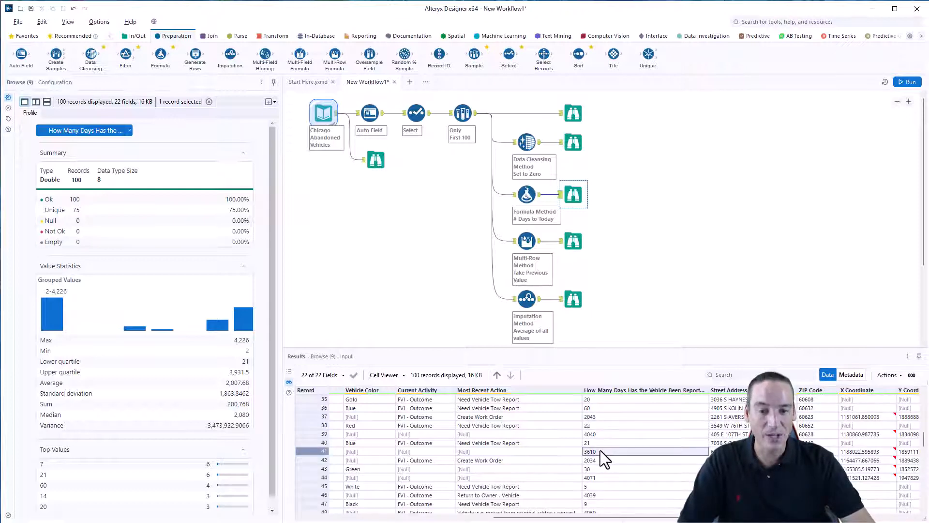
mouse_move(616, 483)
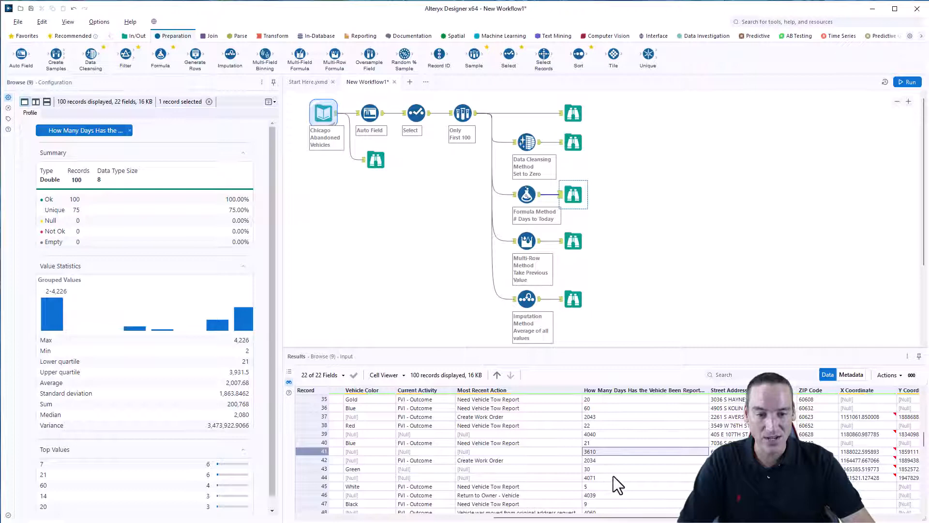
mouse_move(650, 298)
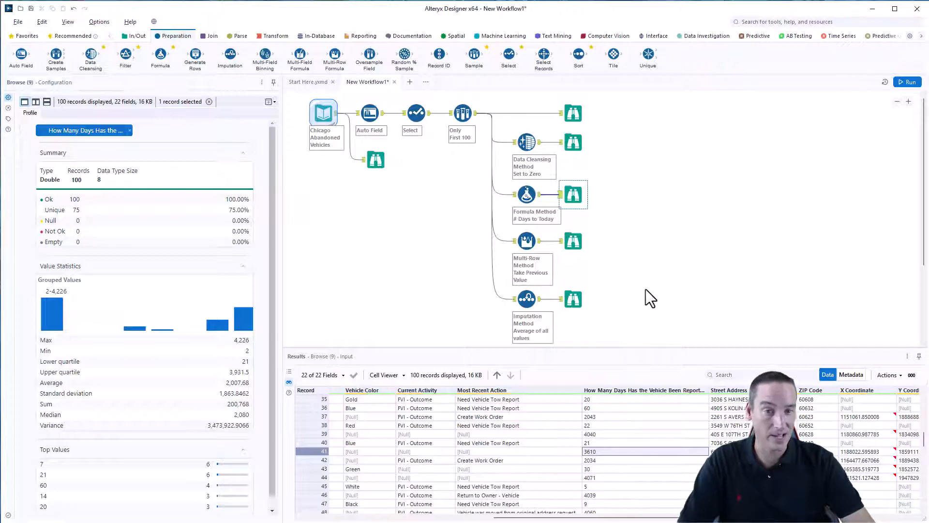
mouse_move(647, 256)
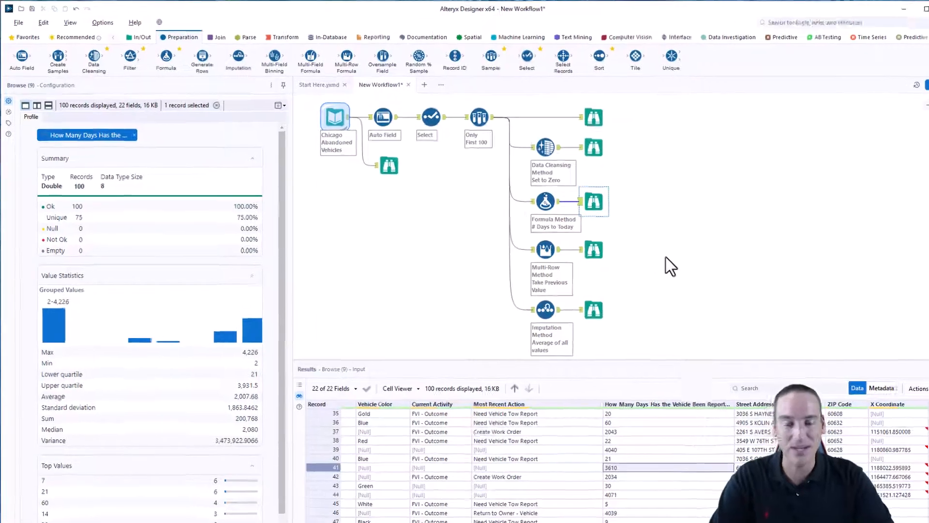
- Open the Multi-Row Formula tool and its Update Existing Field dropdown for the parked-days field
left_click(544, 248)
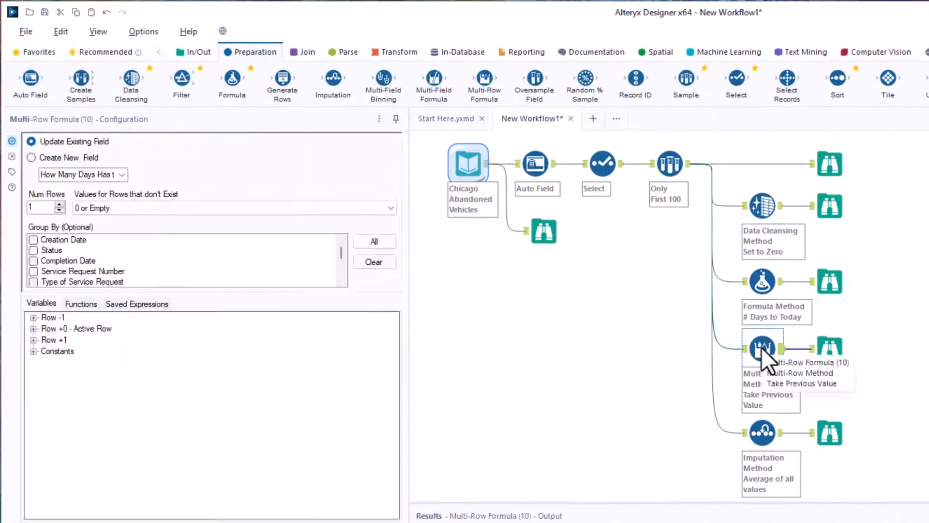
mouse_move(513, 92)
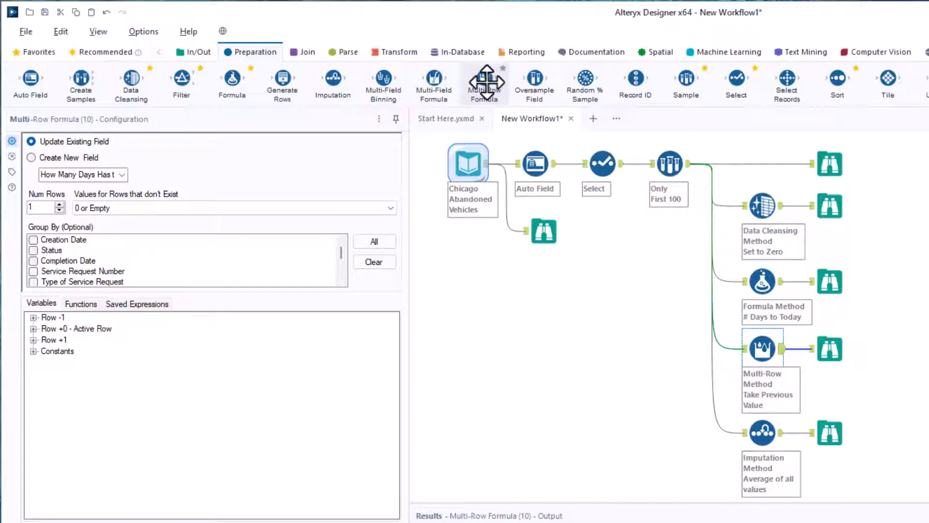
mouse_move(684, 367)
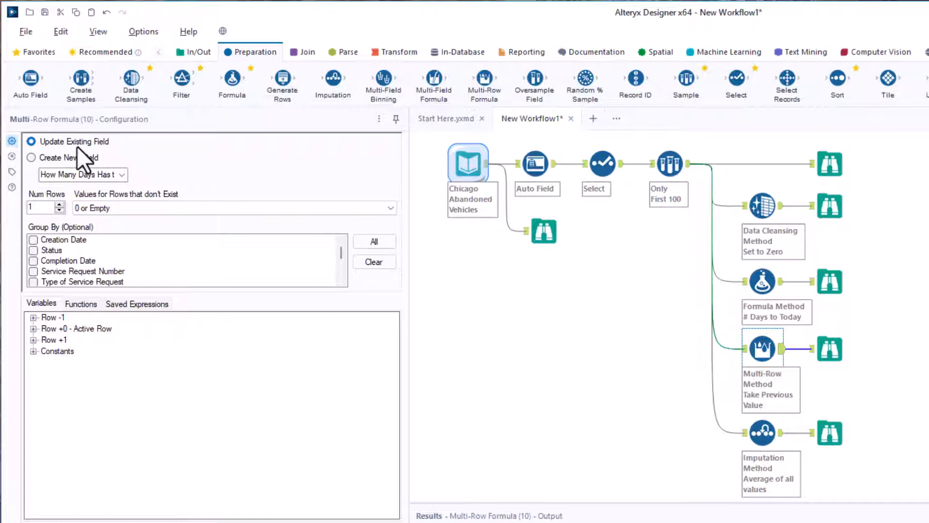
mouse_move(77, 172)
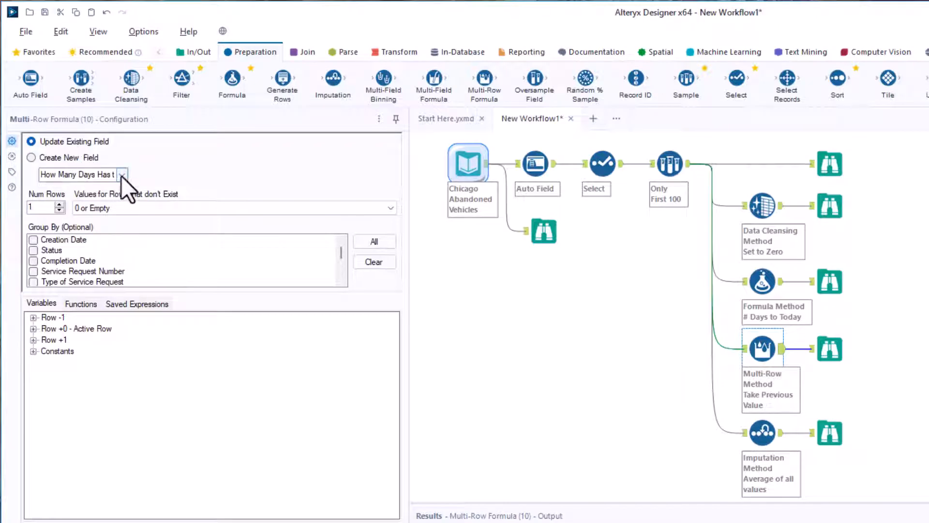
left_click(122, 175)
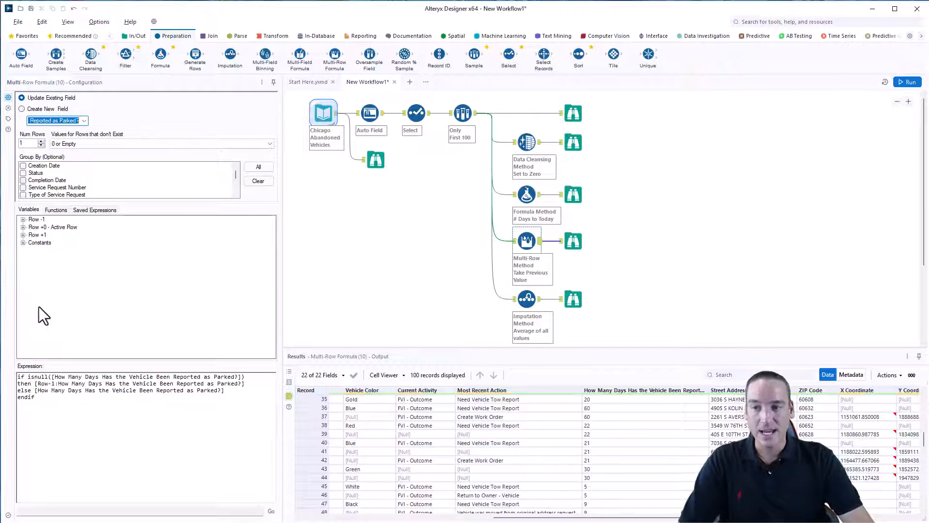
- Browse the Test, Specialized and Conditional function categories in the Functions list
left_click(55, 209)
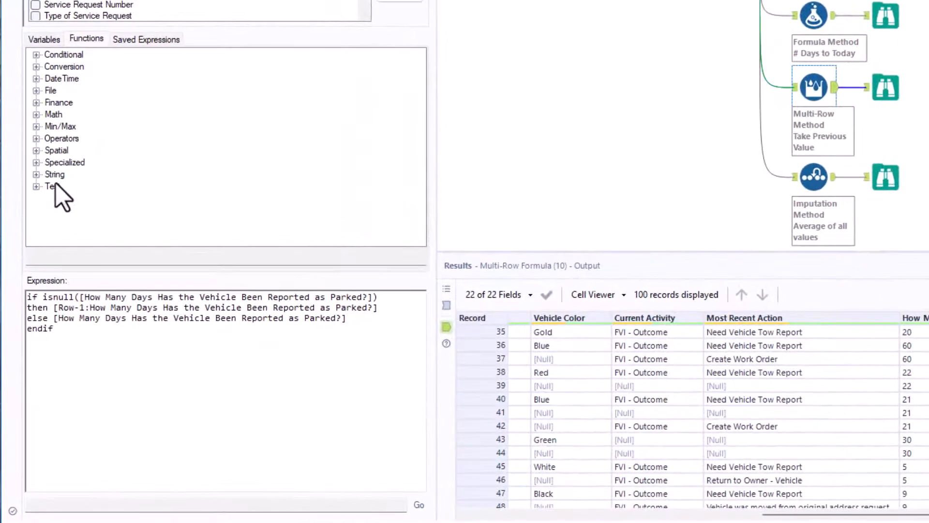
left_click(37, 186)
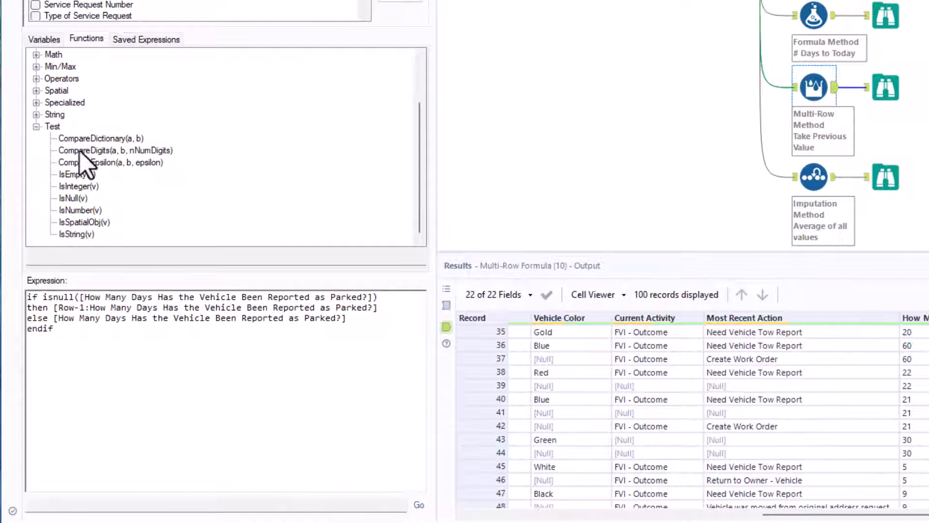
mouse_move(51, 130)
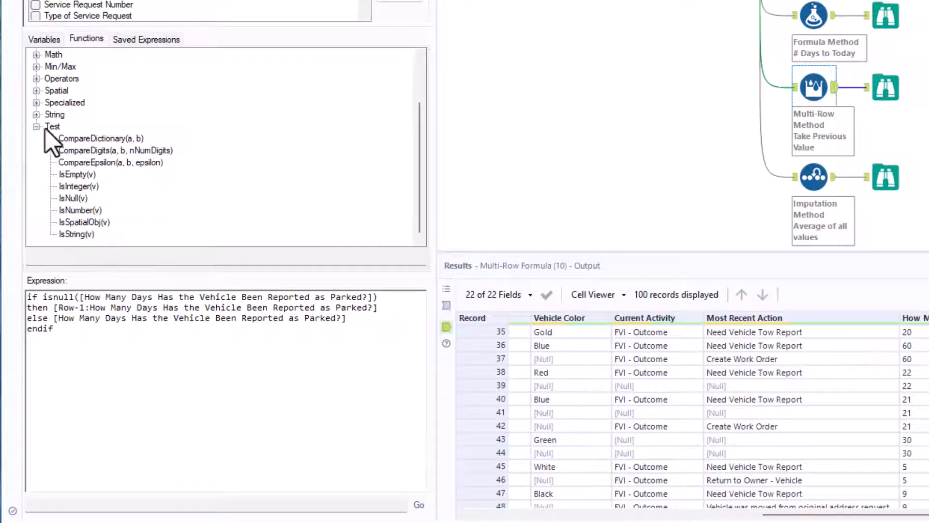
left_click(37, 127)
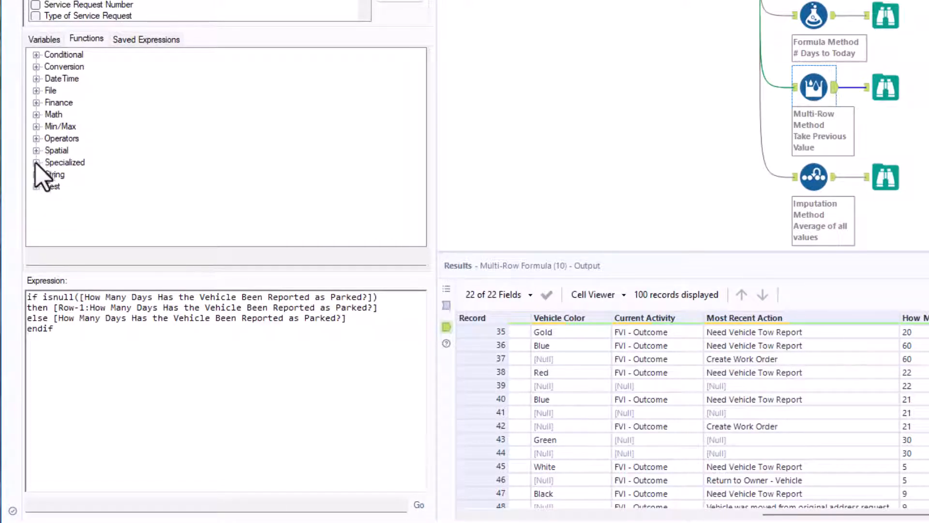
left_click(37, 161)
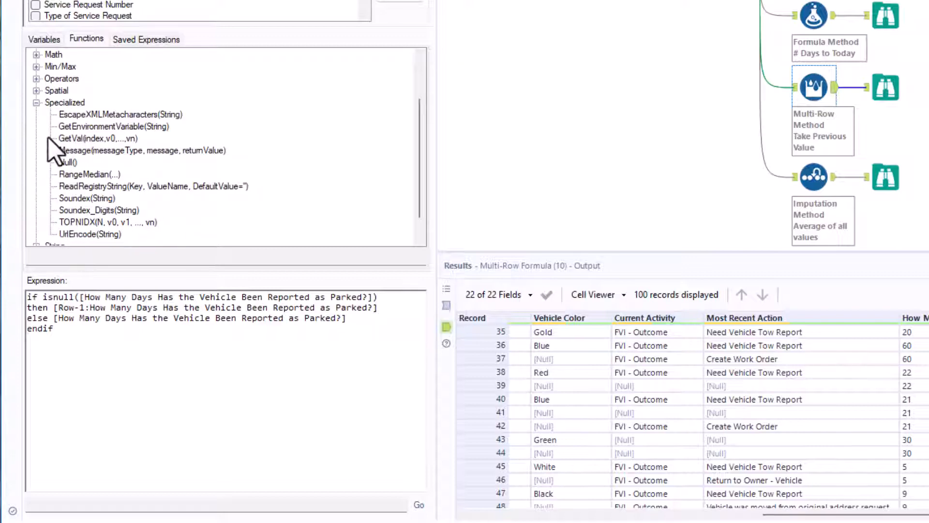
left_click(37, 102)
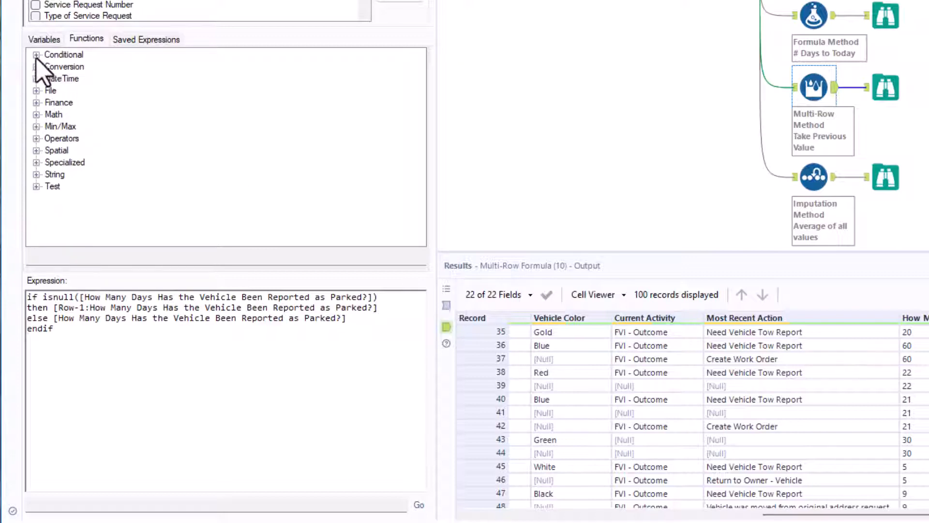
left_click(36, 55)
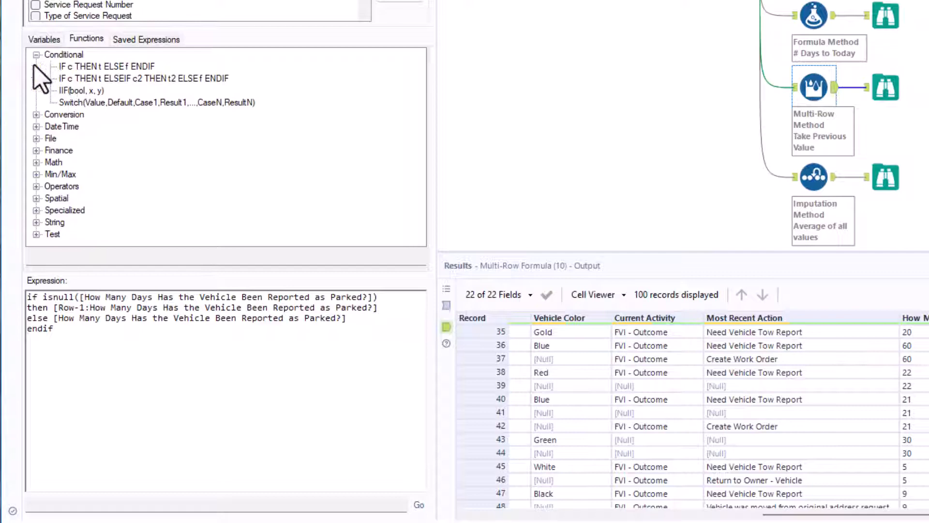
left_click(105, 66)
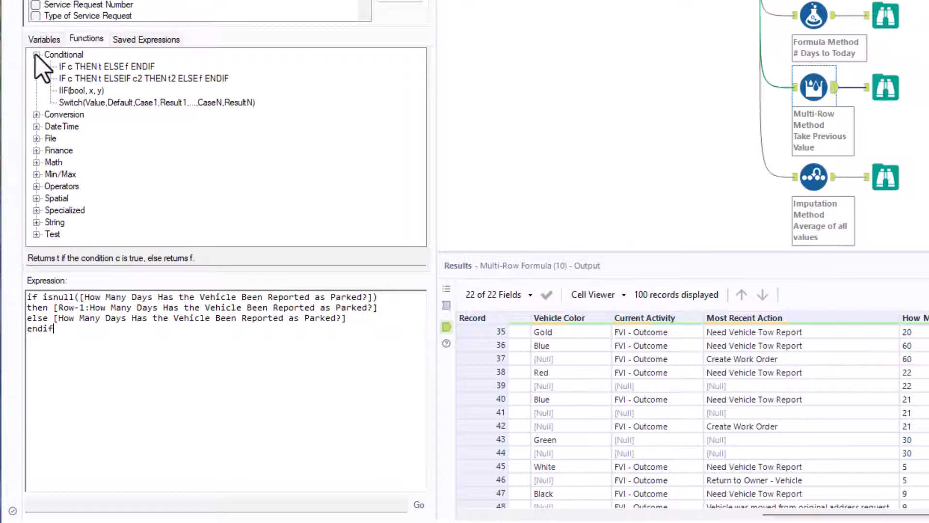
left_click(36, 54)
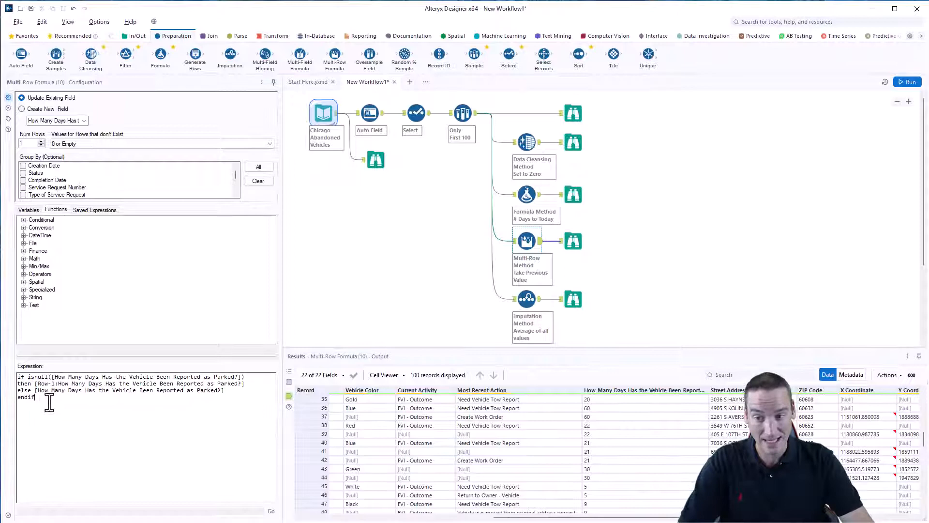
key("ctrl+a")
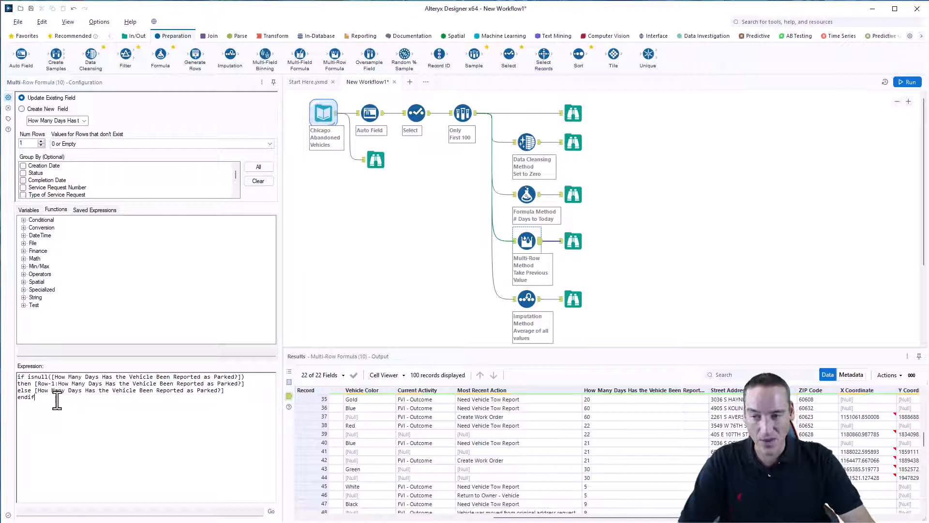
mouse_move(114, 330)
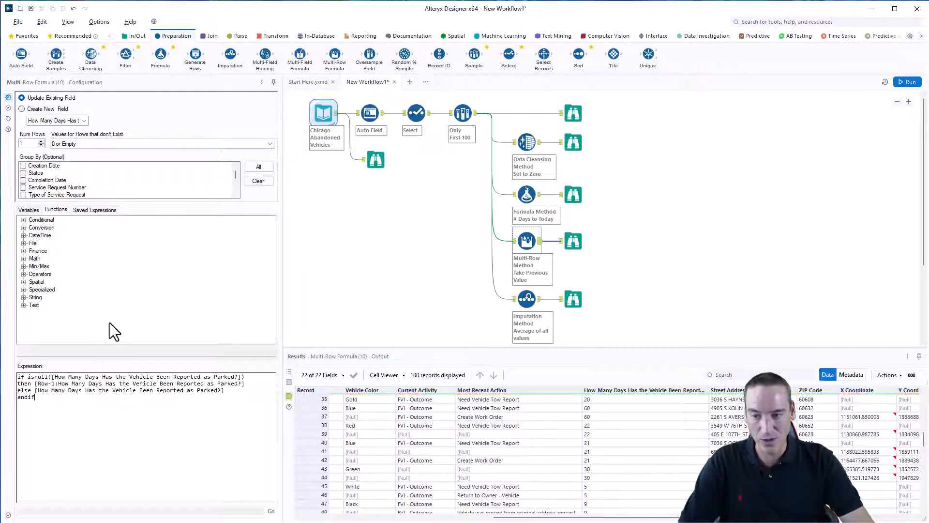
mouse_move(105, 330)
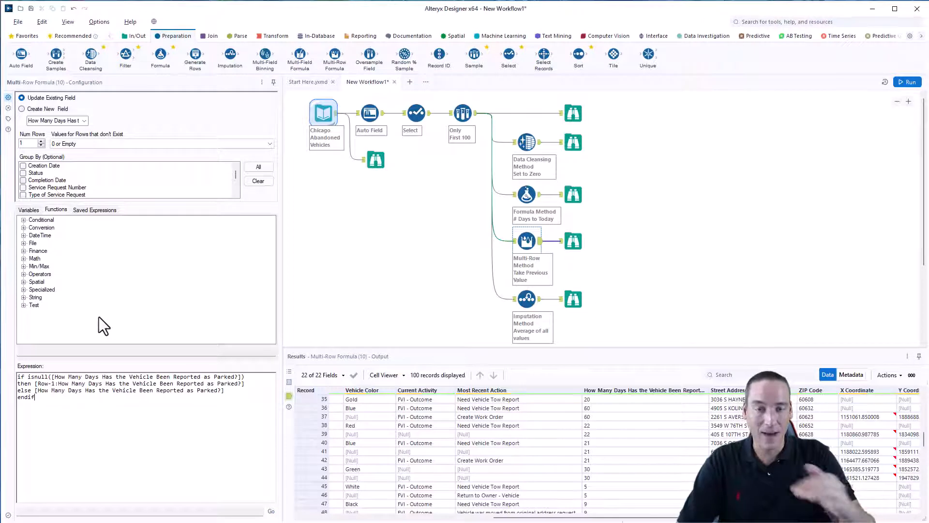
mouse_move(101, 330)
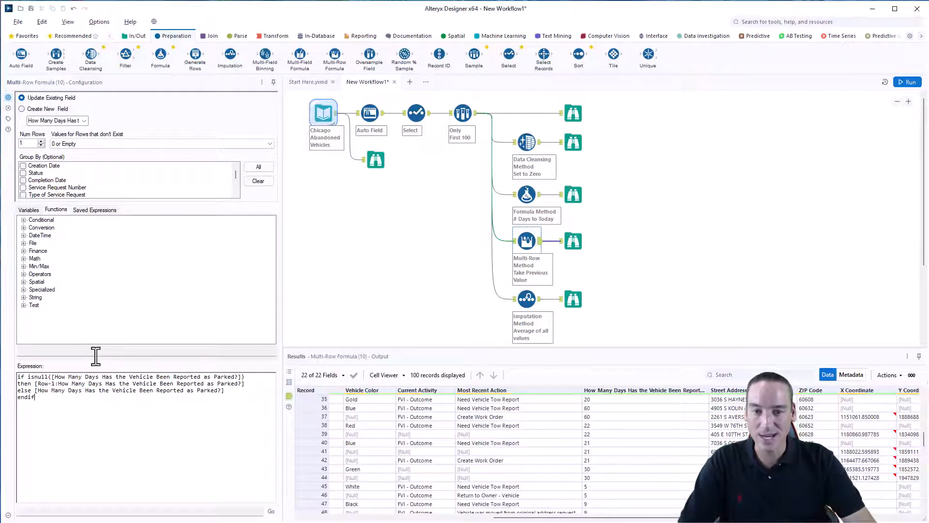
mouse_move(98, 362)
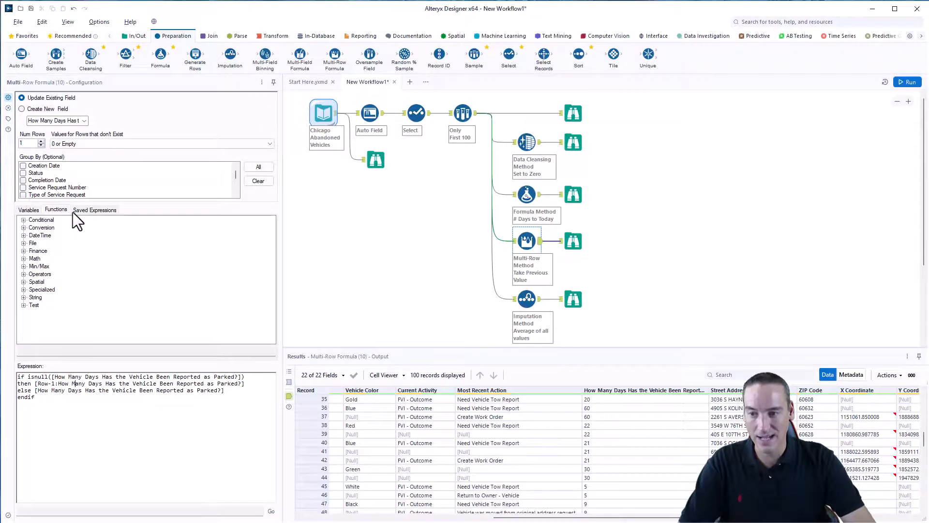
- Expand the Row -1 variables and highlight Row-1:How Many Days Has the Vehicle Been Reported as Parked?
left_click(28, 209)
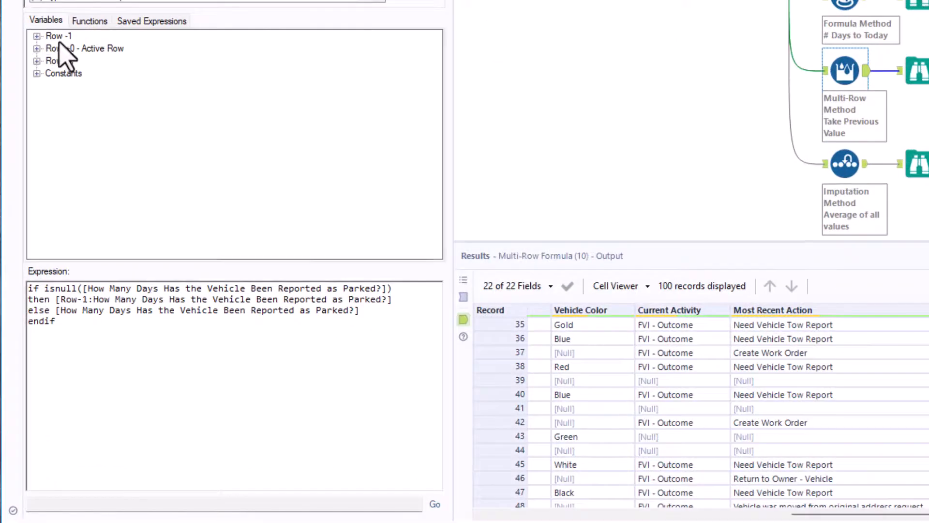
left_click(37, 36)
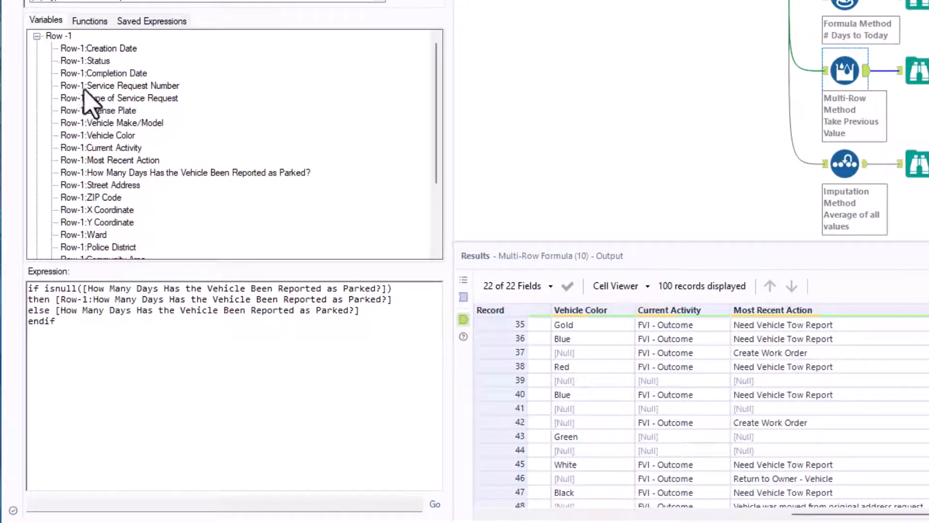
left_click(184, 173)
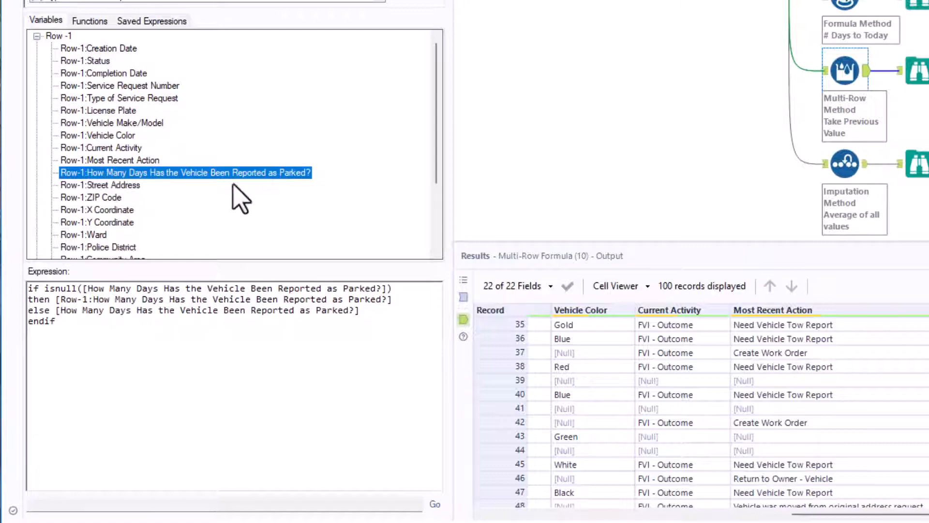
mouse_move(227, 364)
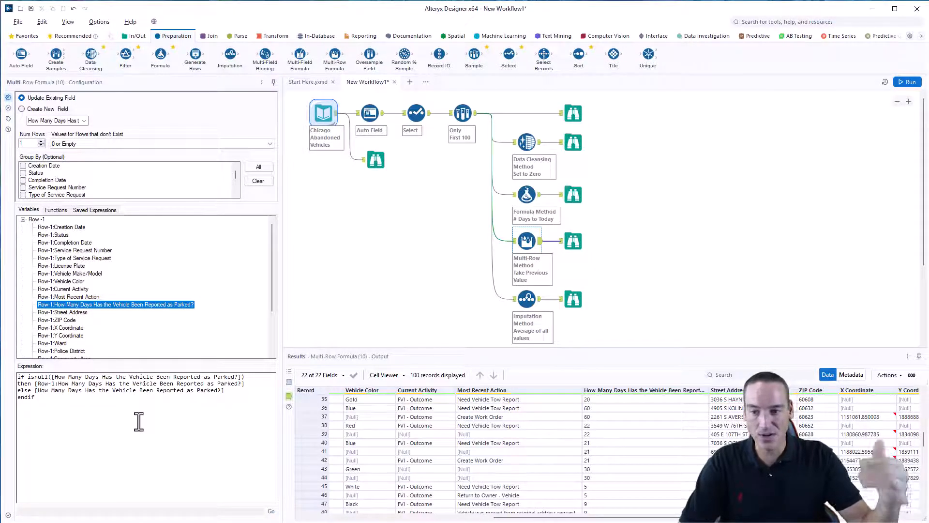
mouse_move(171, 364)
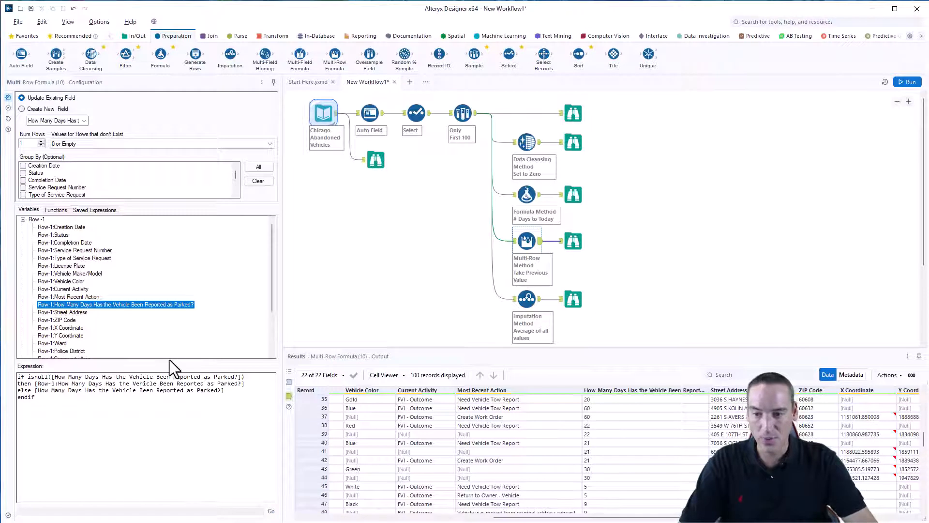
left_click(25, 219)
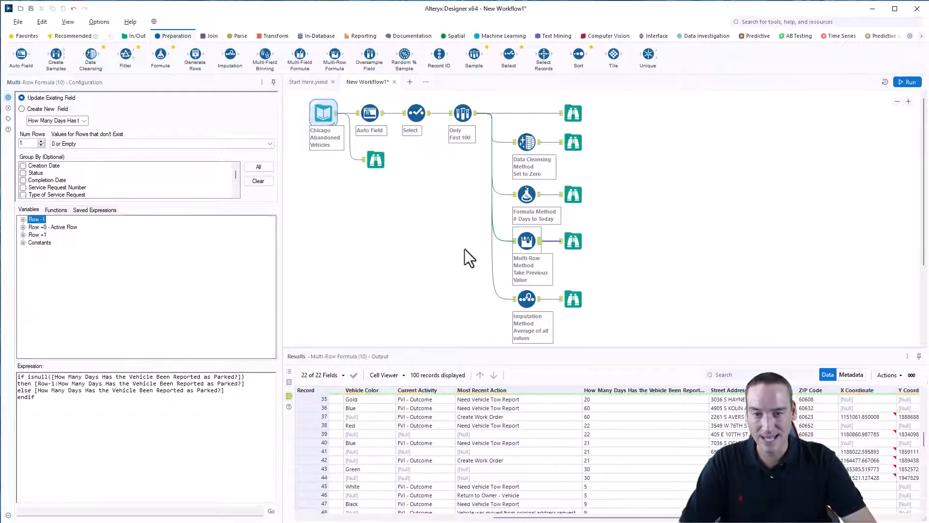
- Browse the Multi-Row output, select record 37, and profile parked-days to confirm zero nulls
left_click(573, 240)
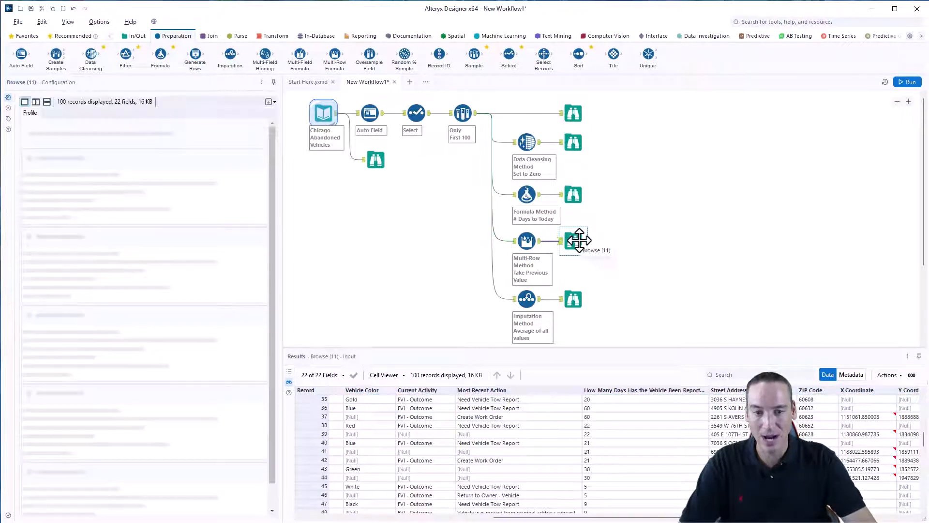
left_click(573, 240)
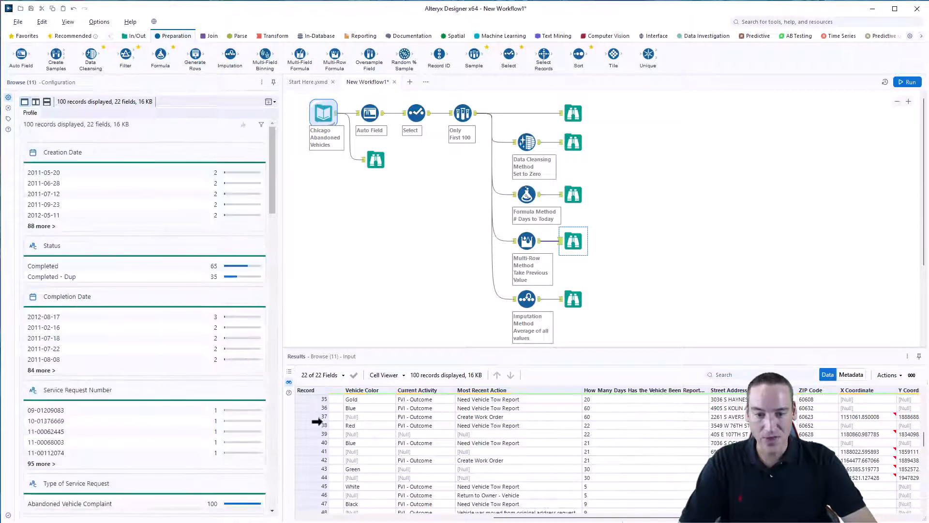
left_click(324, 416)
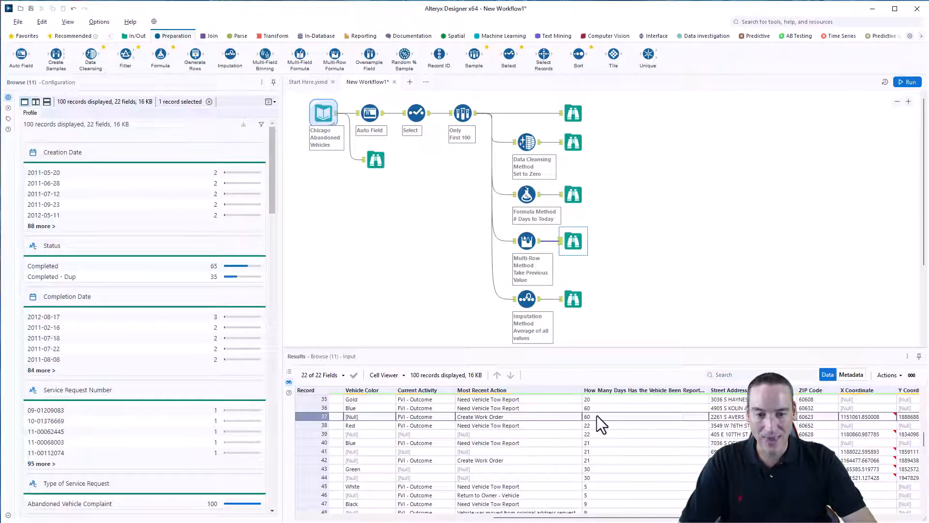
left_click(586, 408)
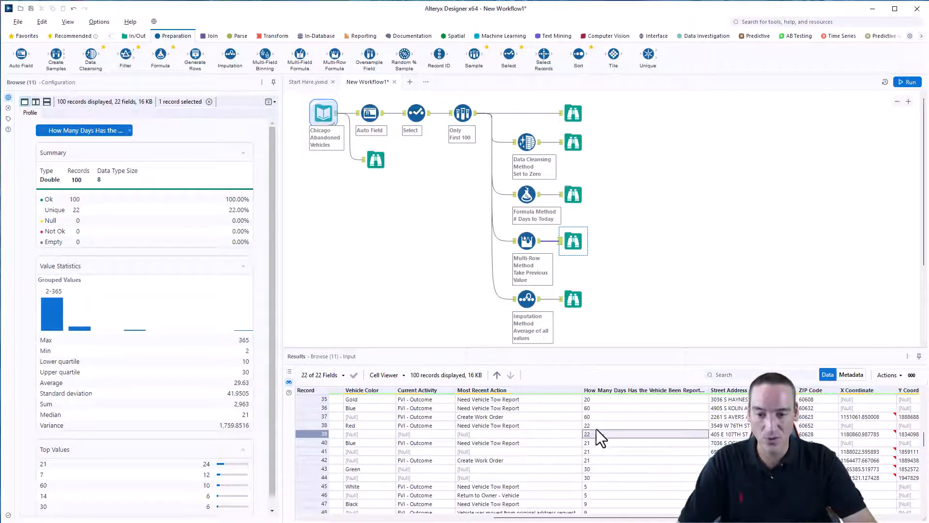
mouse_move(618, 422)
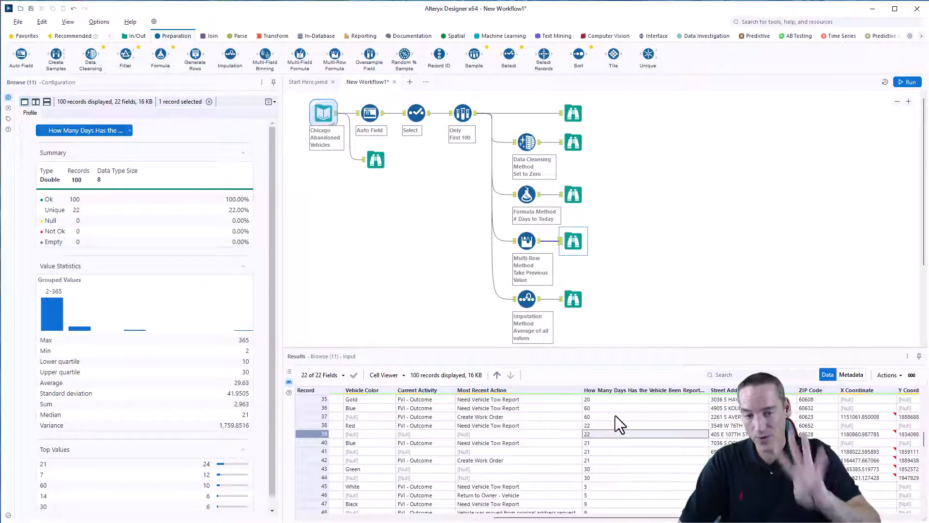
mouse_move(549, 317)
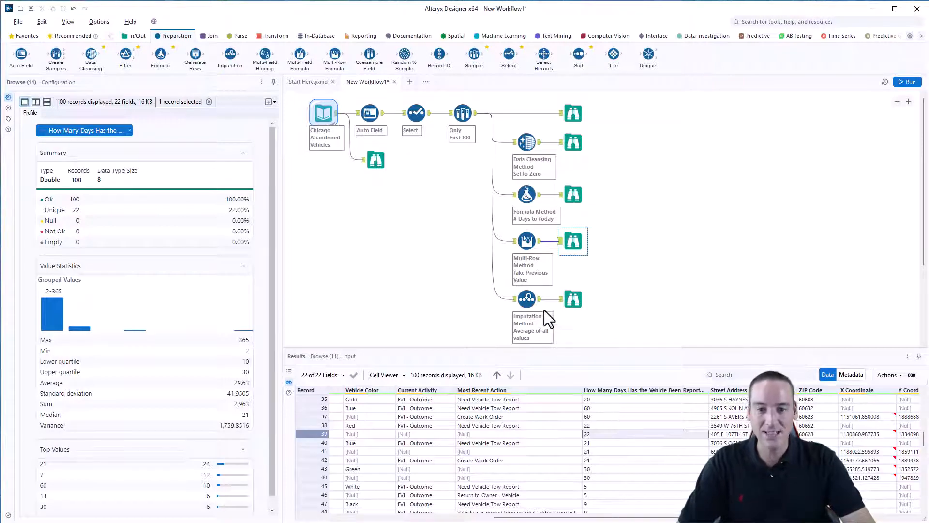
- Select the Imputation tool to view its average-replacement settings for parked-days
left_click(526, 299)
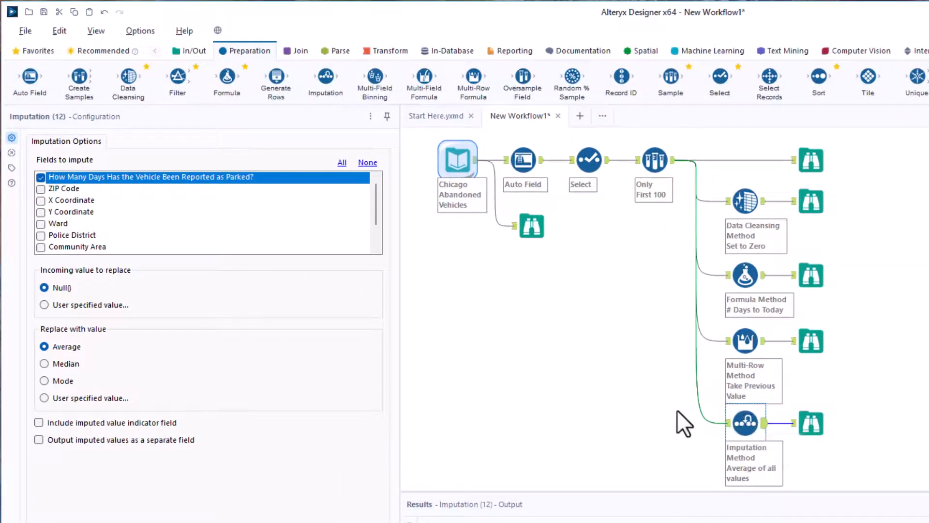
mouse_move(684, 415)
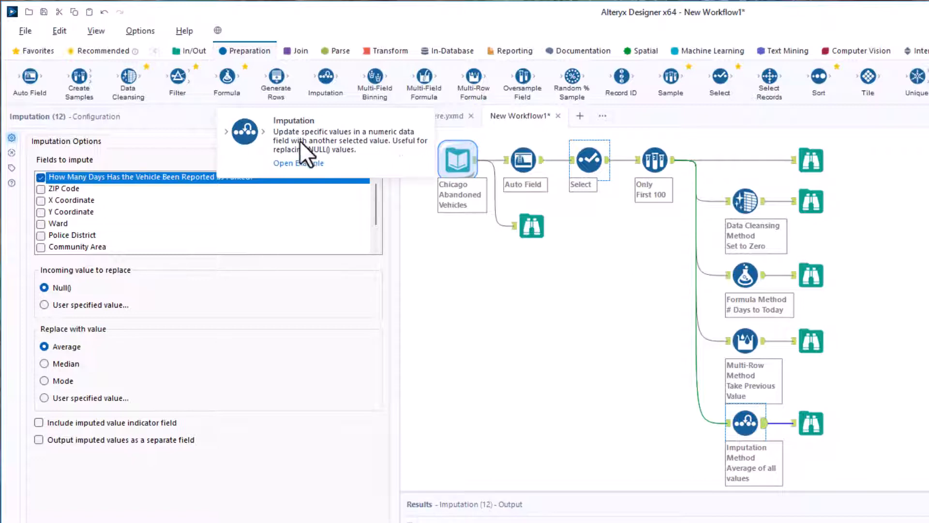
mouse_move(335, 163)
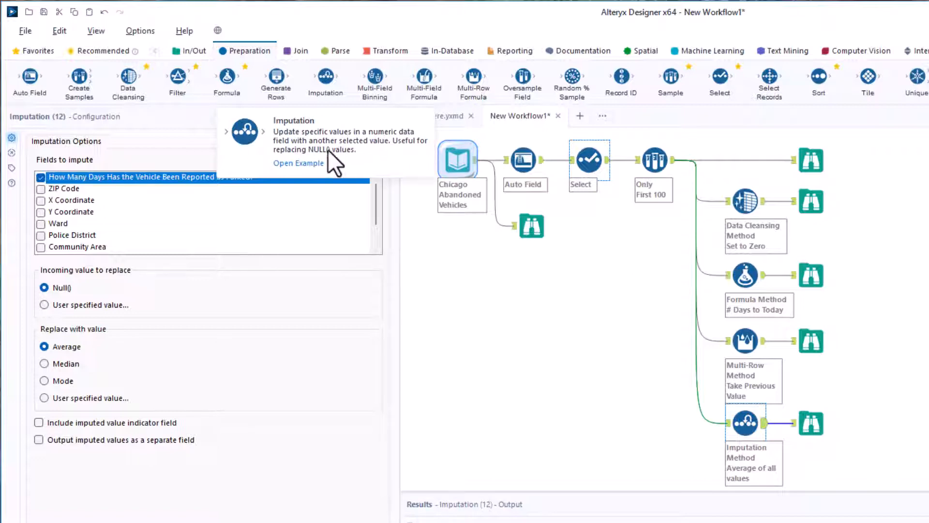
mouse_move(346, 184)
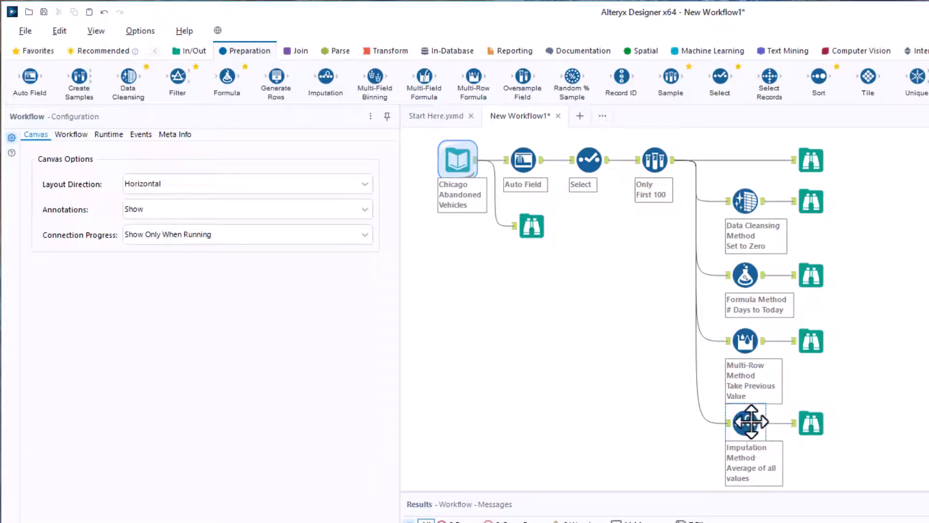
- Reopen Imputation settings and toggle parked-days off and back on, keeping Null() replaced by Average
left_click(746, 421)
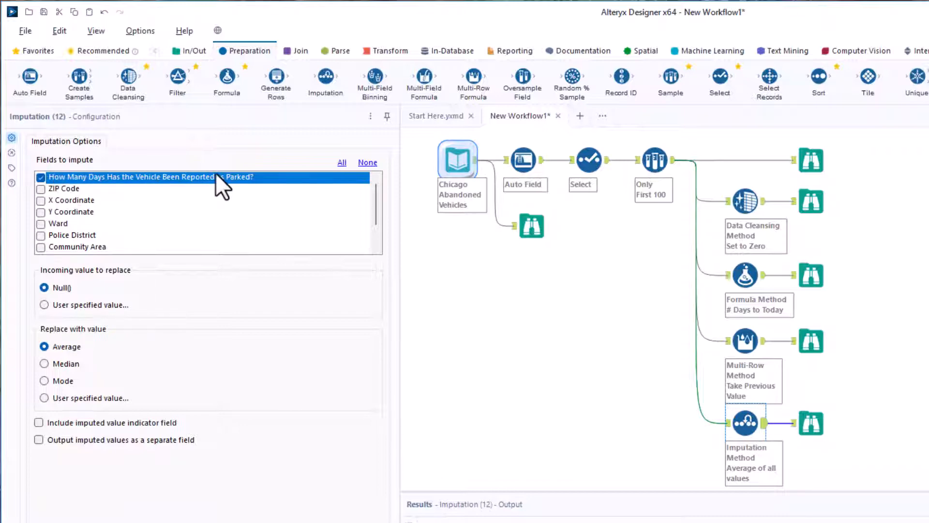
mouse_move(285, 193)
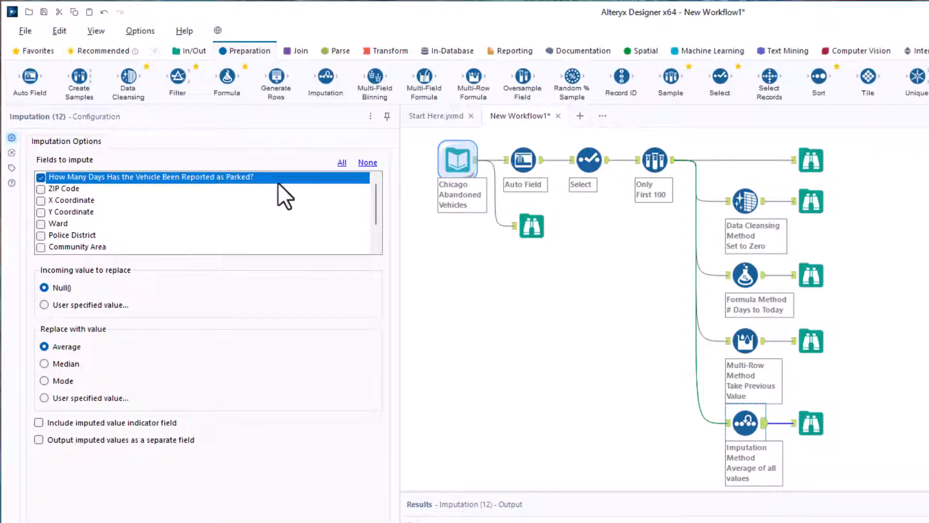
left_click(41, 176)
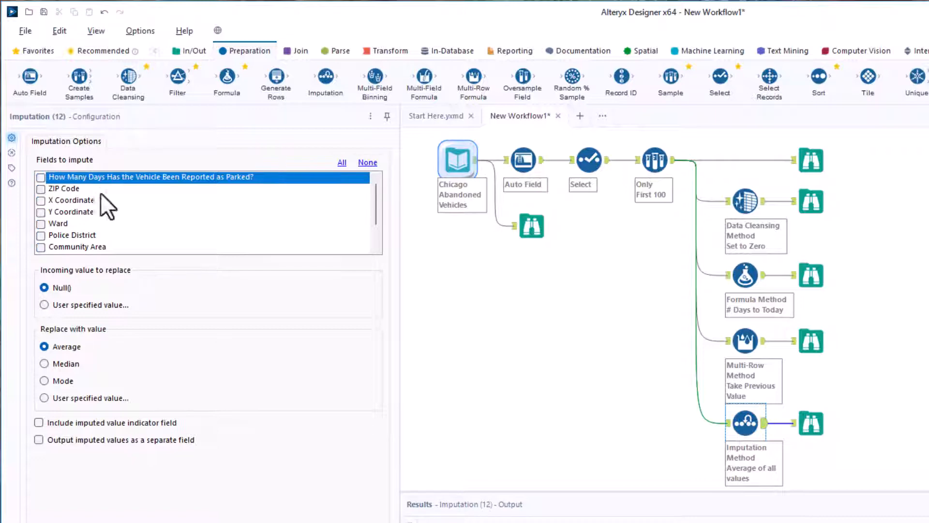
left_click(40, 176)
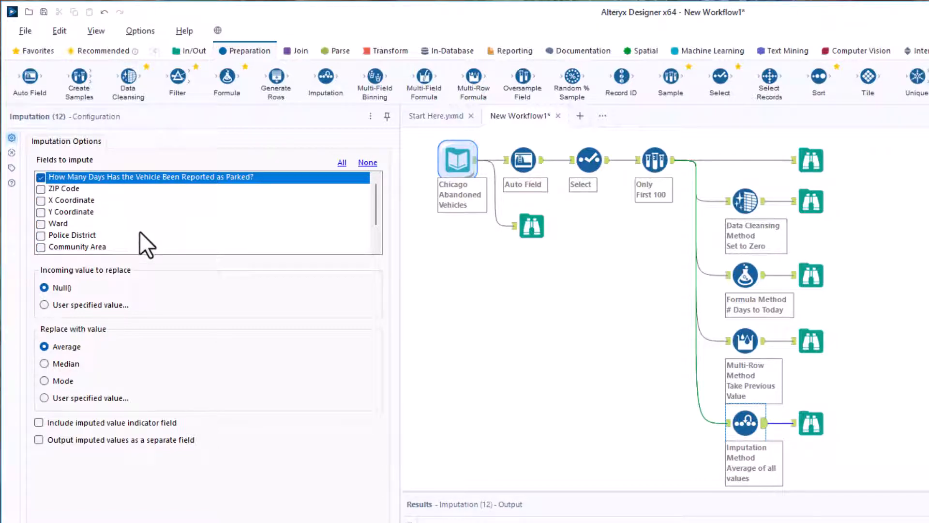
mouse_move(113, 302)
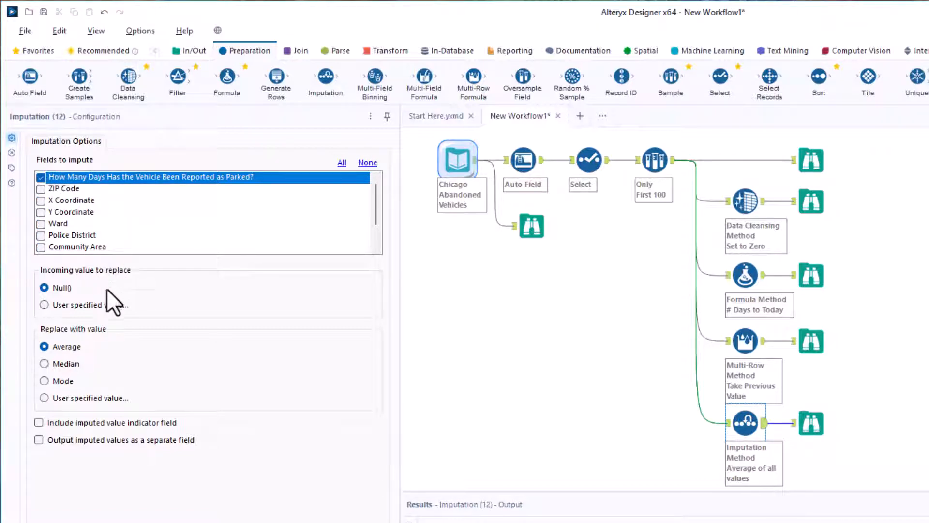
mouse_move(124, 323)
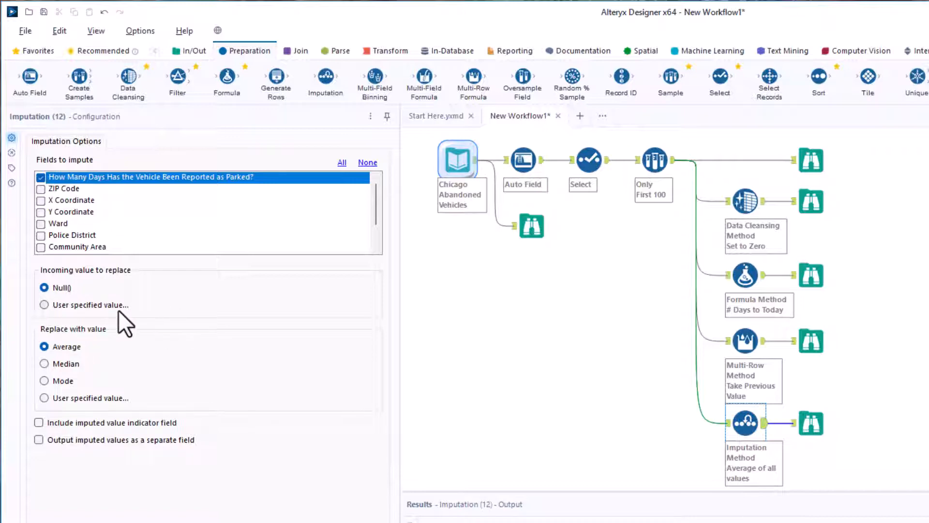
mouse_move(121, 333)
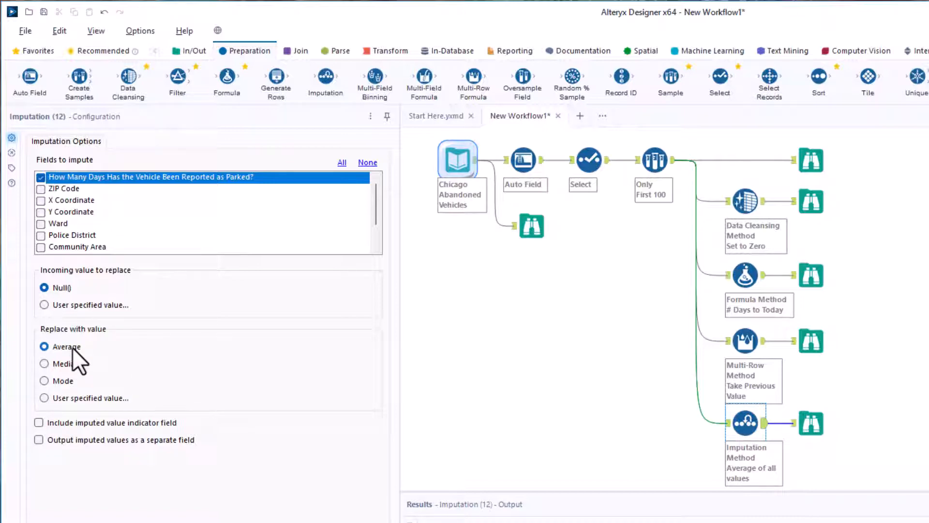
mouse_move(83, 370)
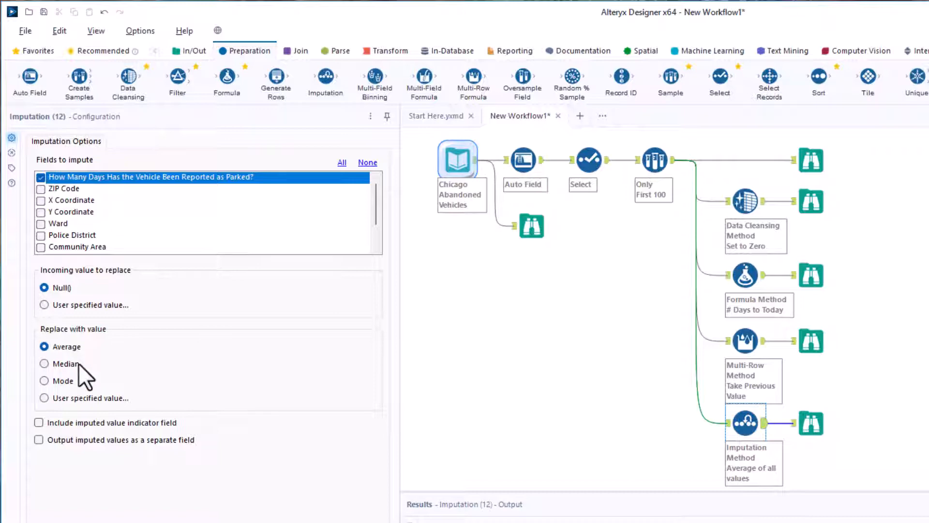
mouse_move(105, 412)
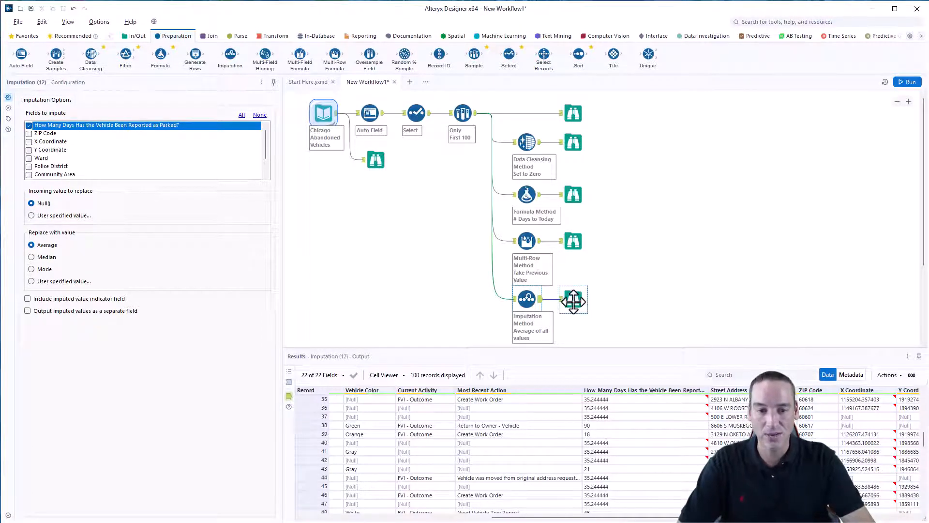
- Browse the Imputation output and profile parked-days: zero nulls, 35.2444 most frequent
left_click(573, 298)
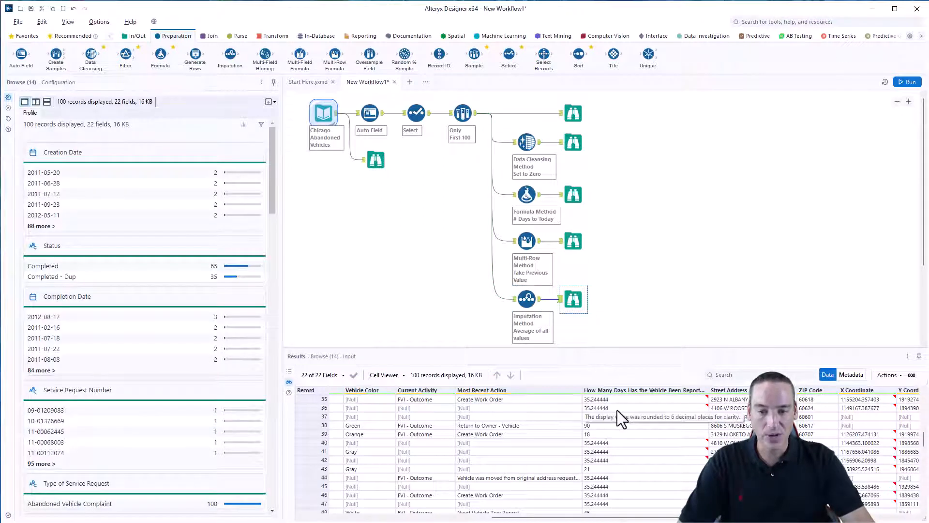
mouse_move(601, 425)
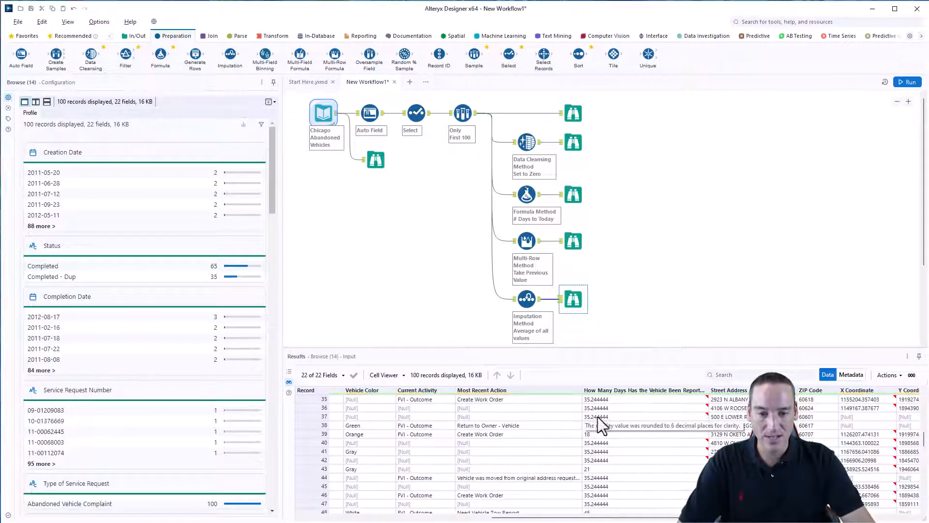
left_click(599, 443)
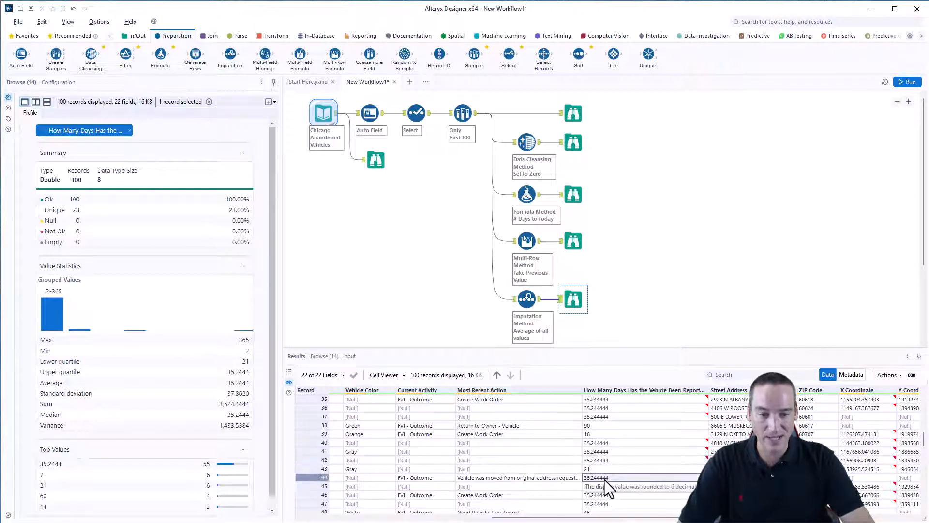
mouse_move(657, 439)
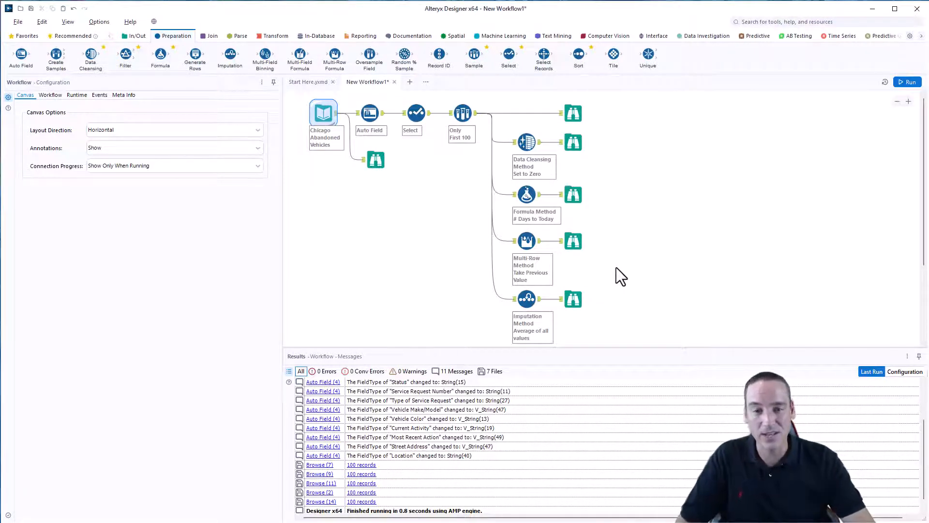
mouse_move(644, 255)
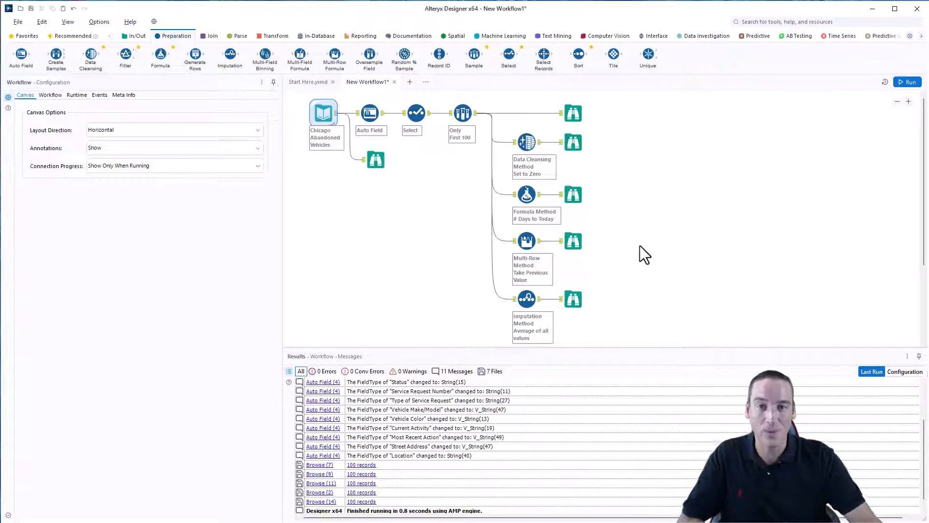